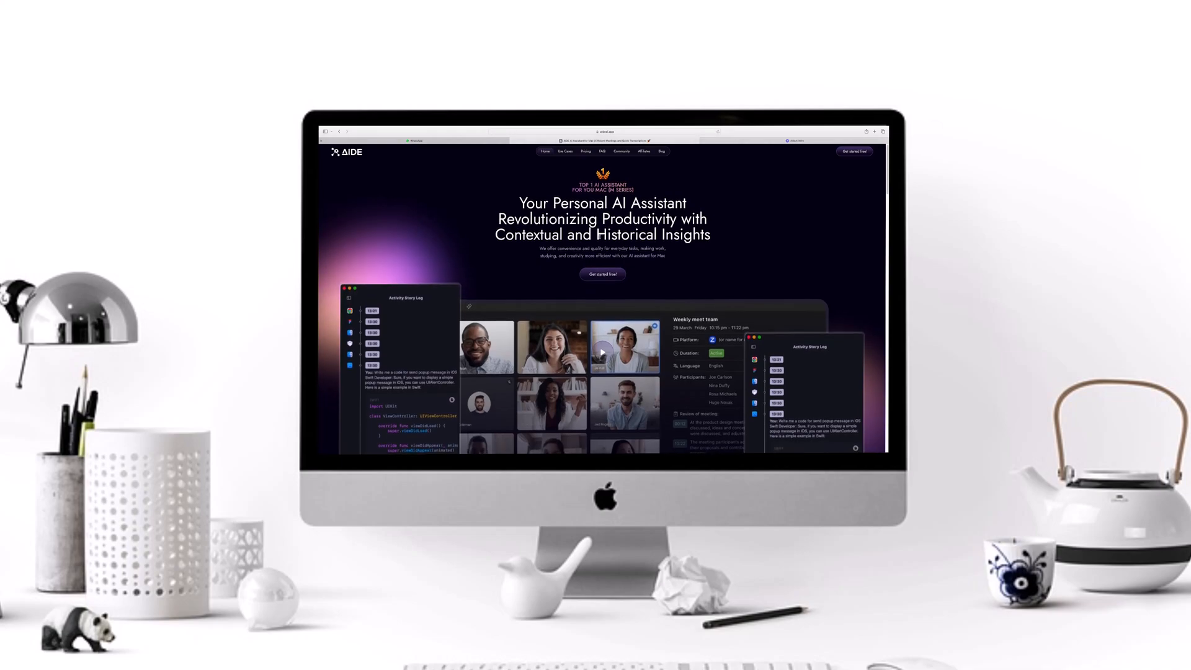
- Start the free Aide installer download from the website and allow Safari to download it
scroll(down, 3)
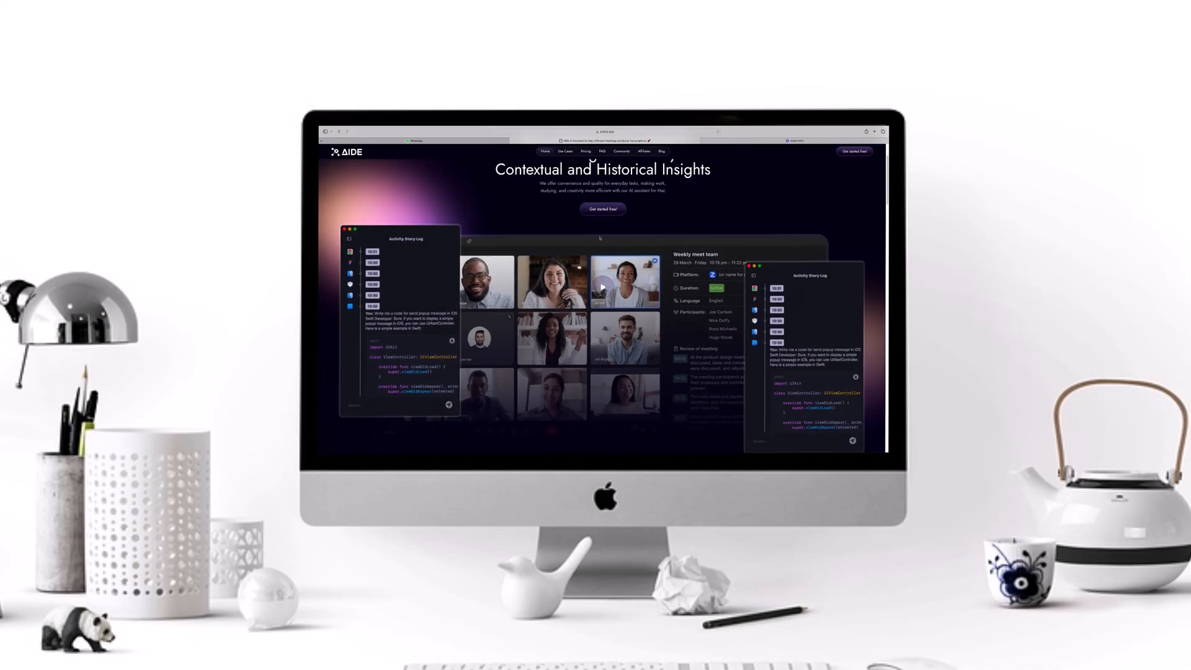
scroll(down, 3)
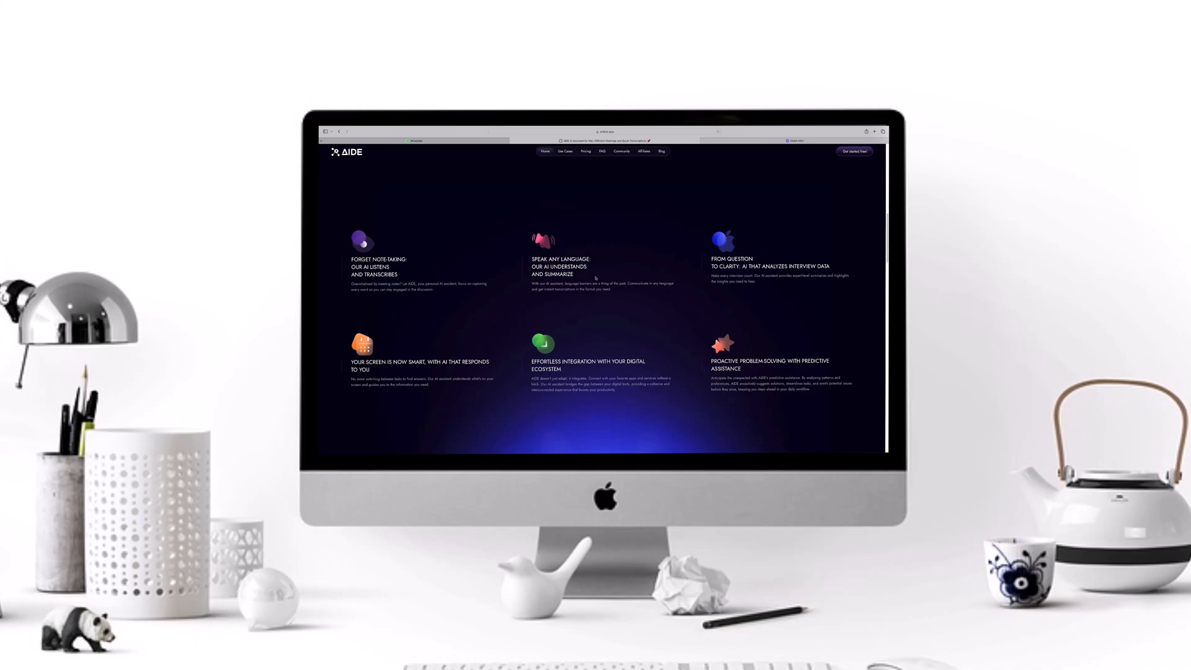
mouse_move(732, 276)
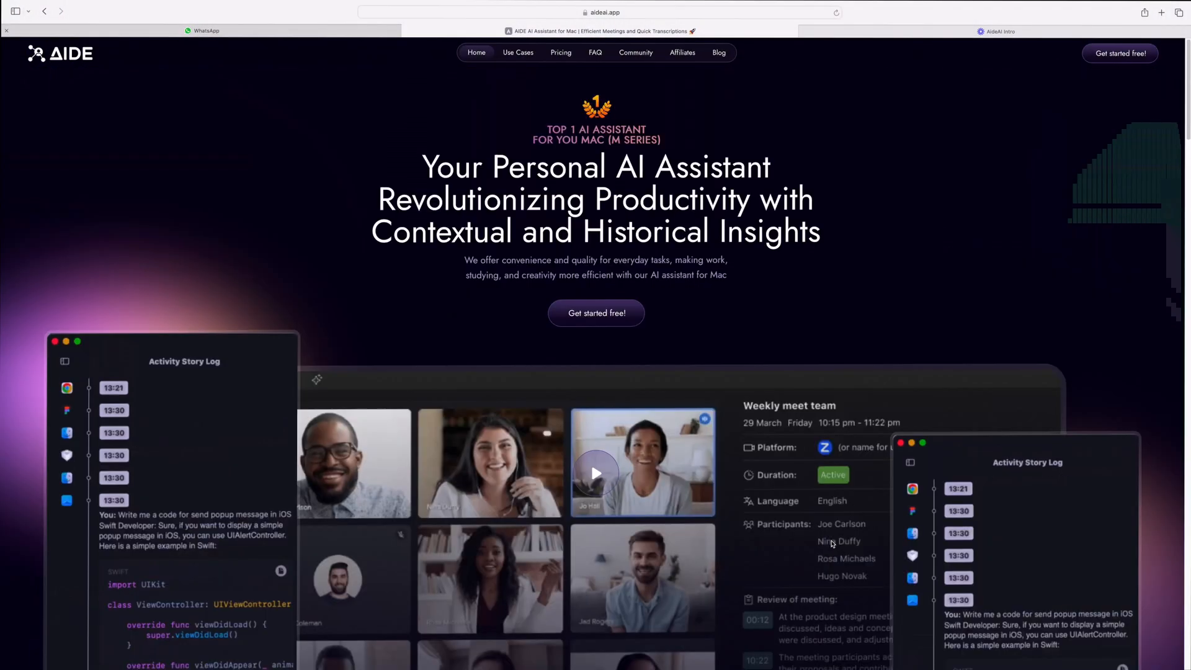
mouse_move(585, 314)
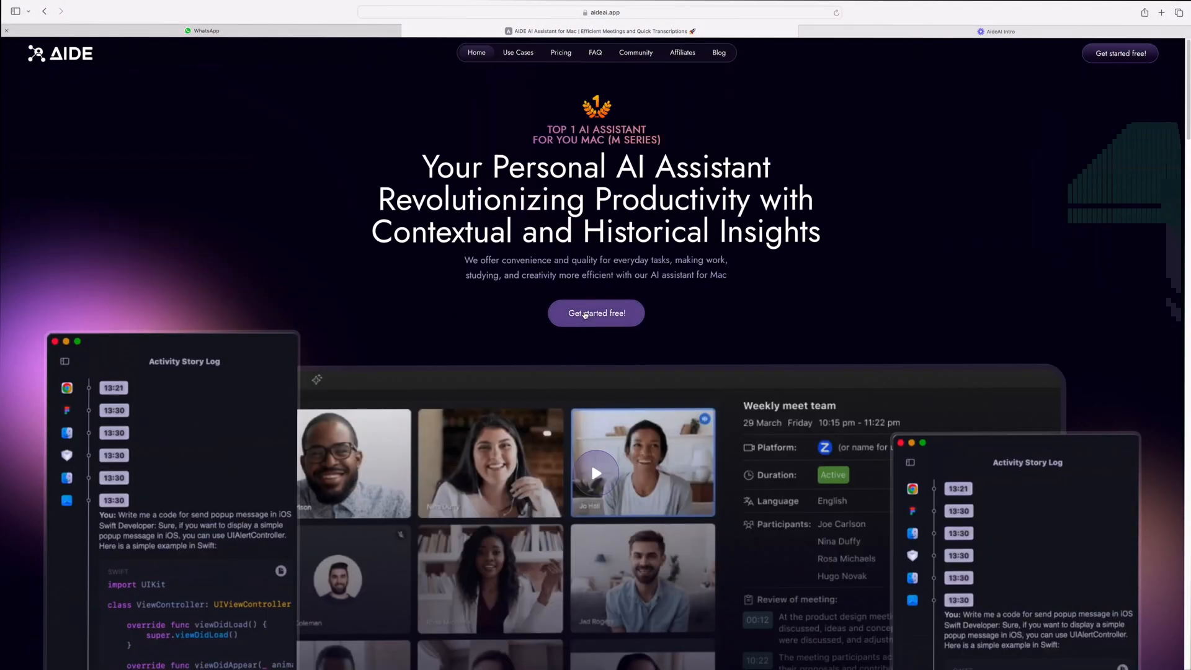
click(595, 313)
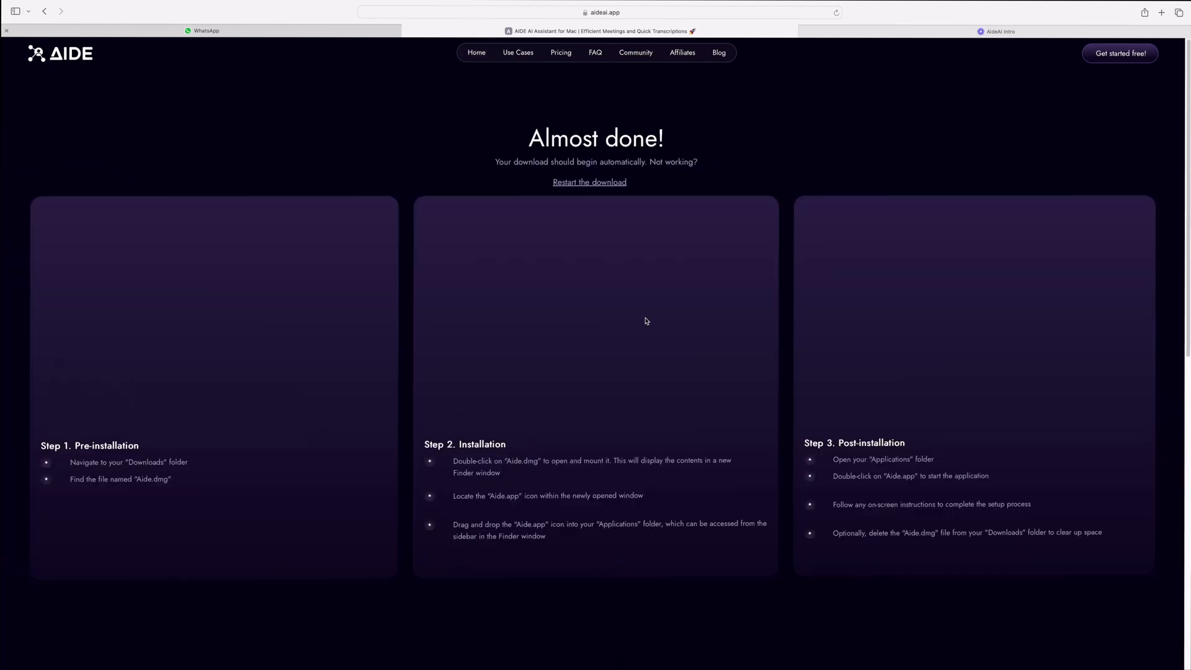
click(589, 181)
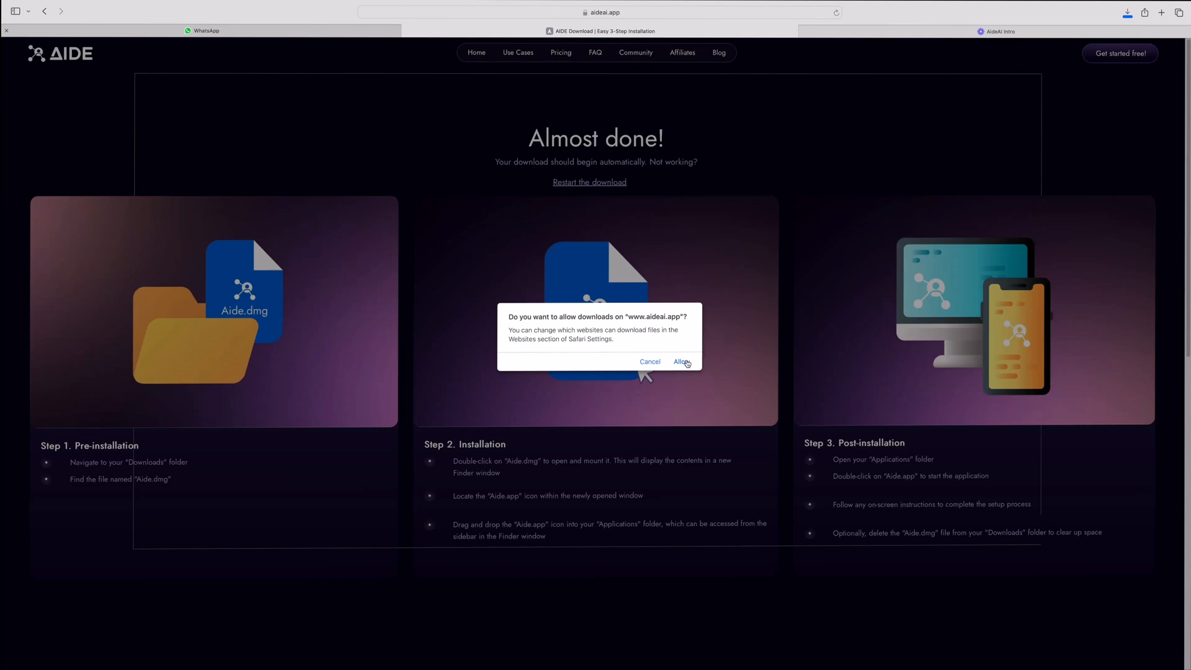
click(683, 361)
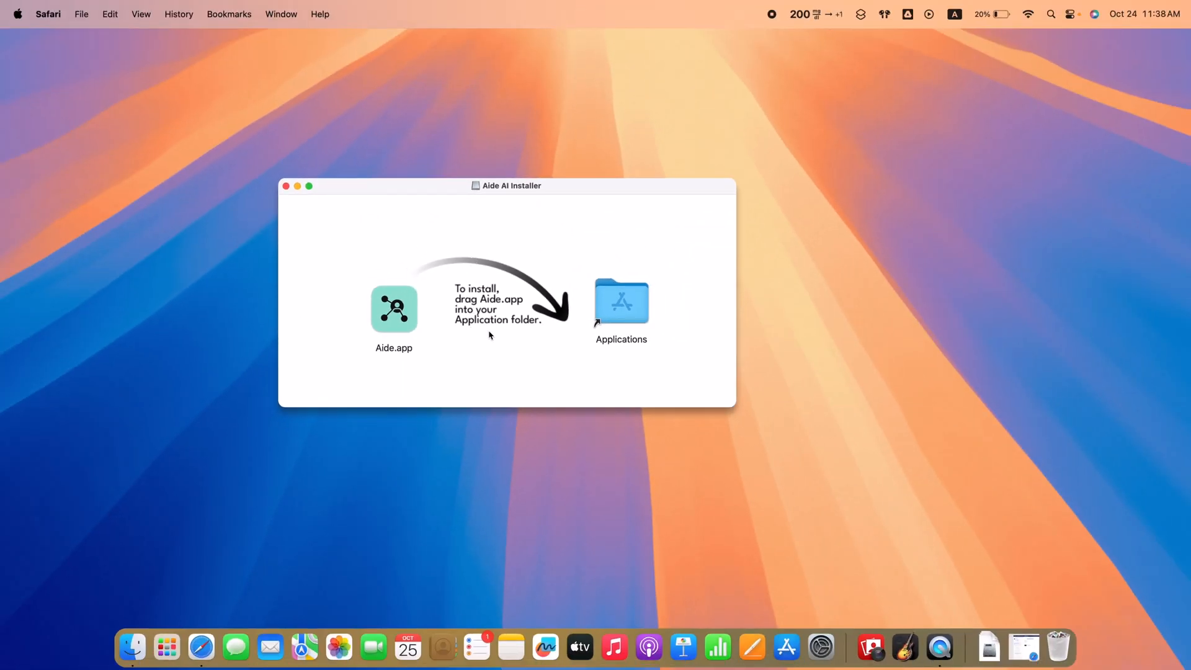
- Drag Aide.app onto the Applications folder in the installer window
drag(393, 309, 586, 303)
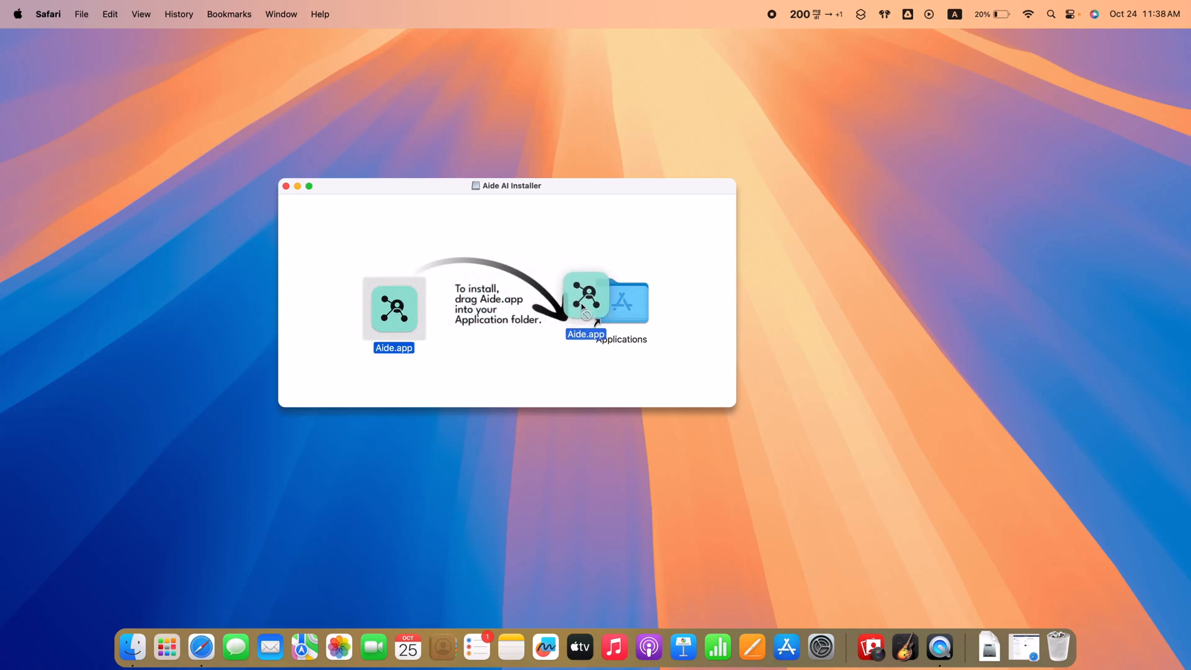
drag(585, 302, 393, 308)
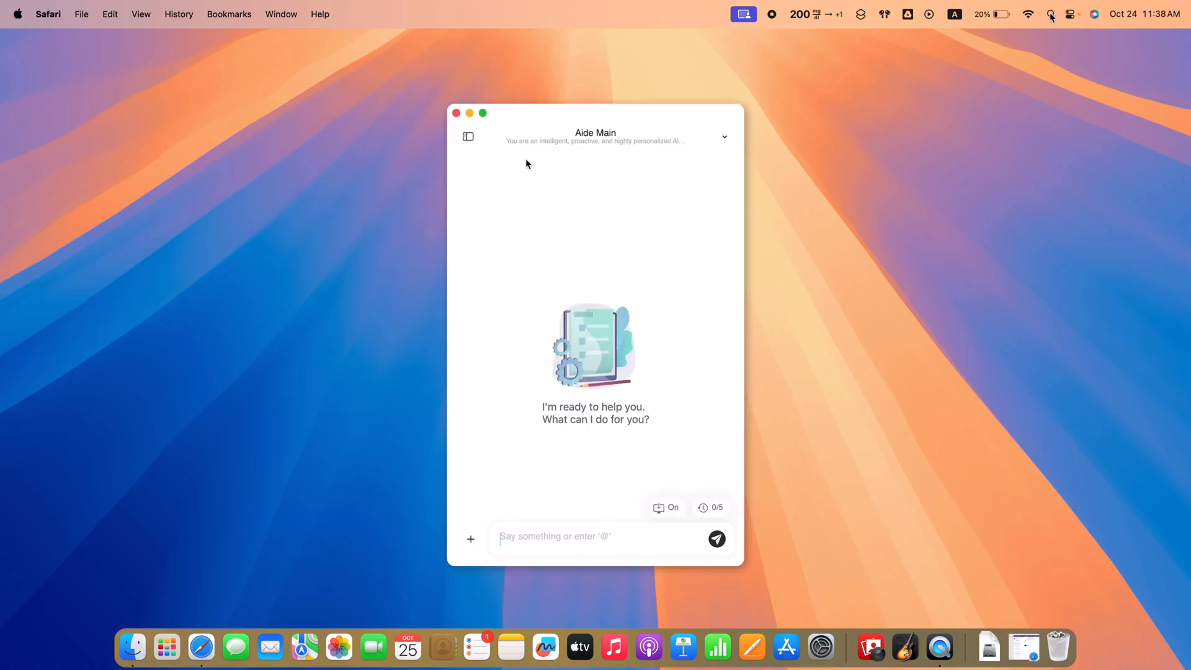
- With Khan Academy alongside, send Aide Main the request 'guide me step by' for guidance
click(468, 136)
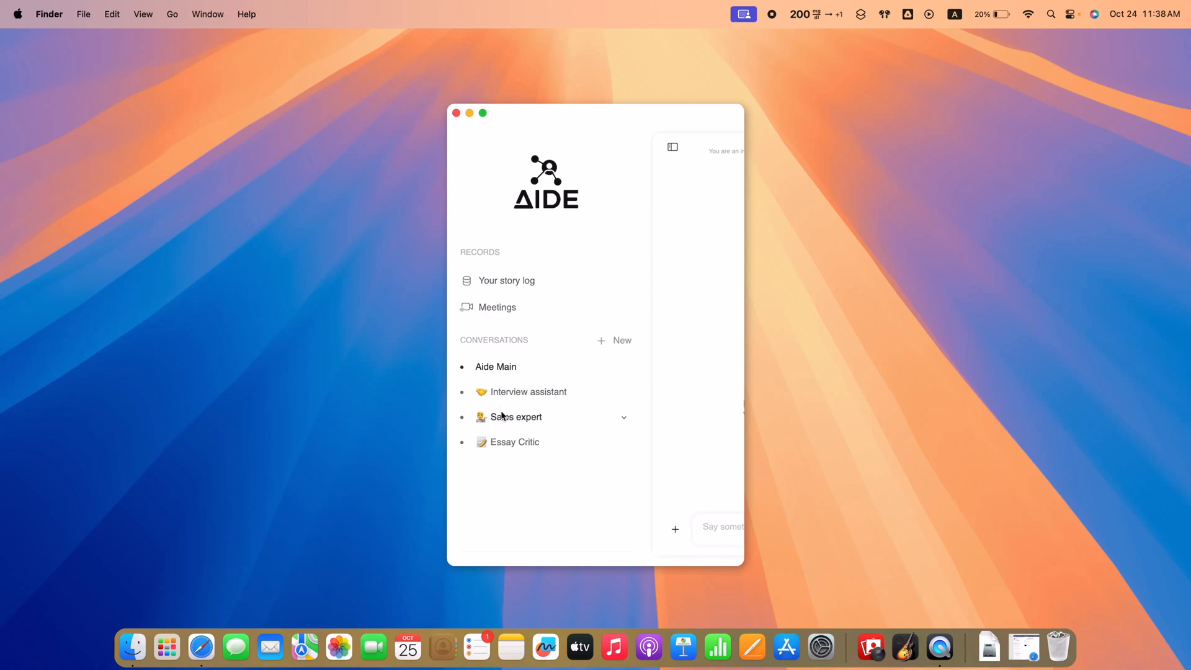
click(496, 366)
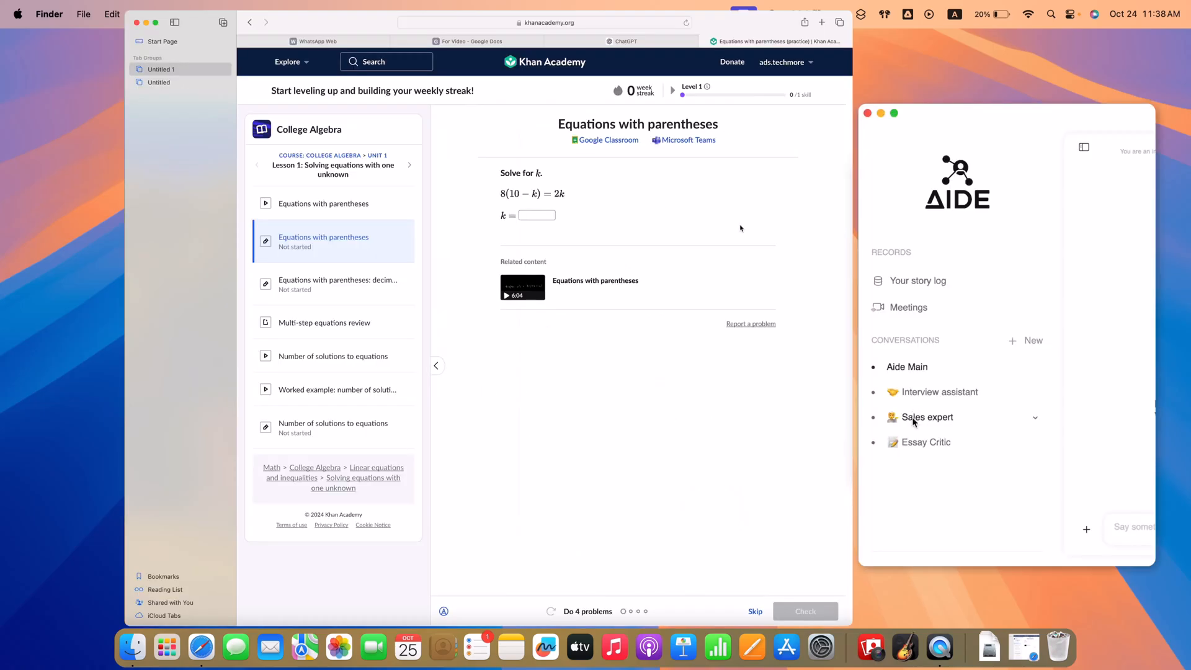
click(907, 366)
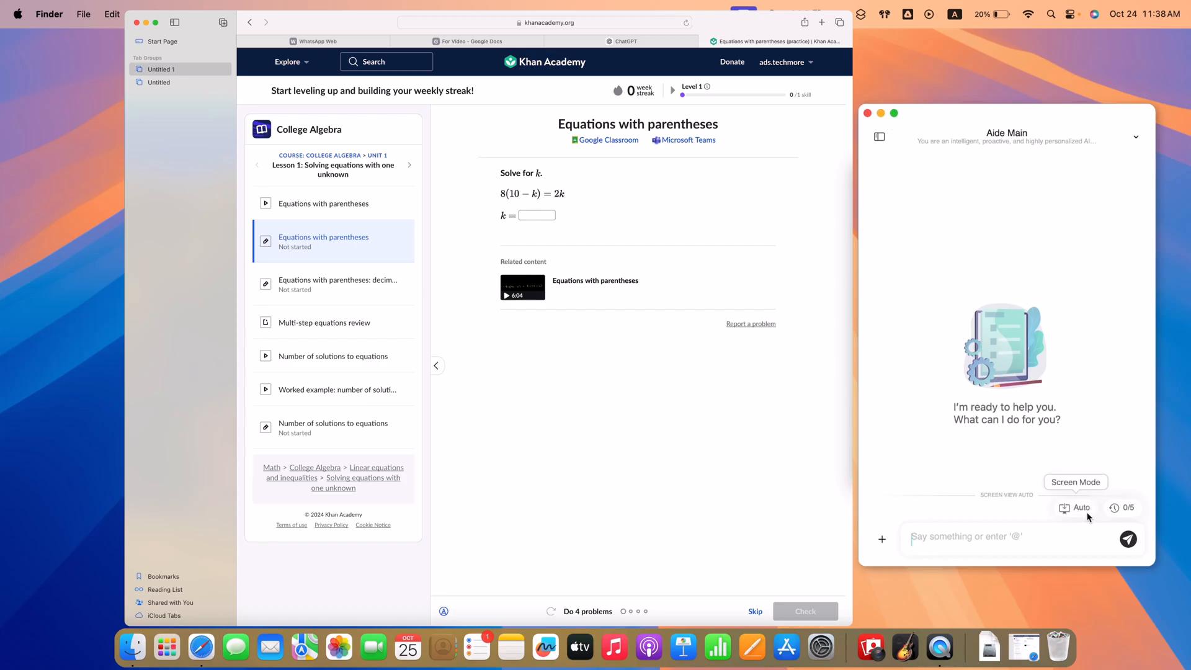
text(guide me step by)
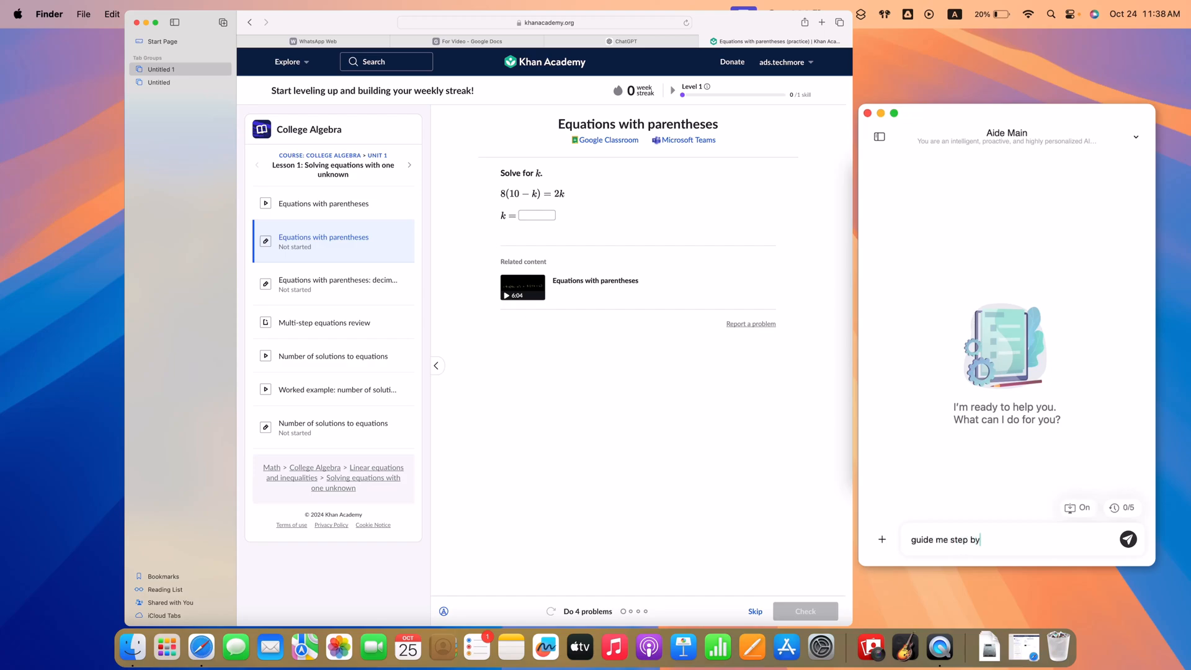
click(1128, 539)
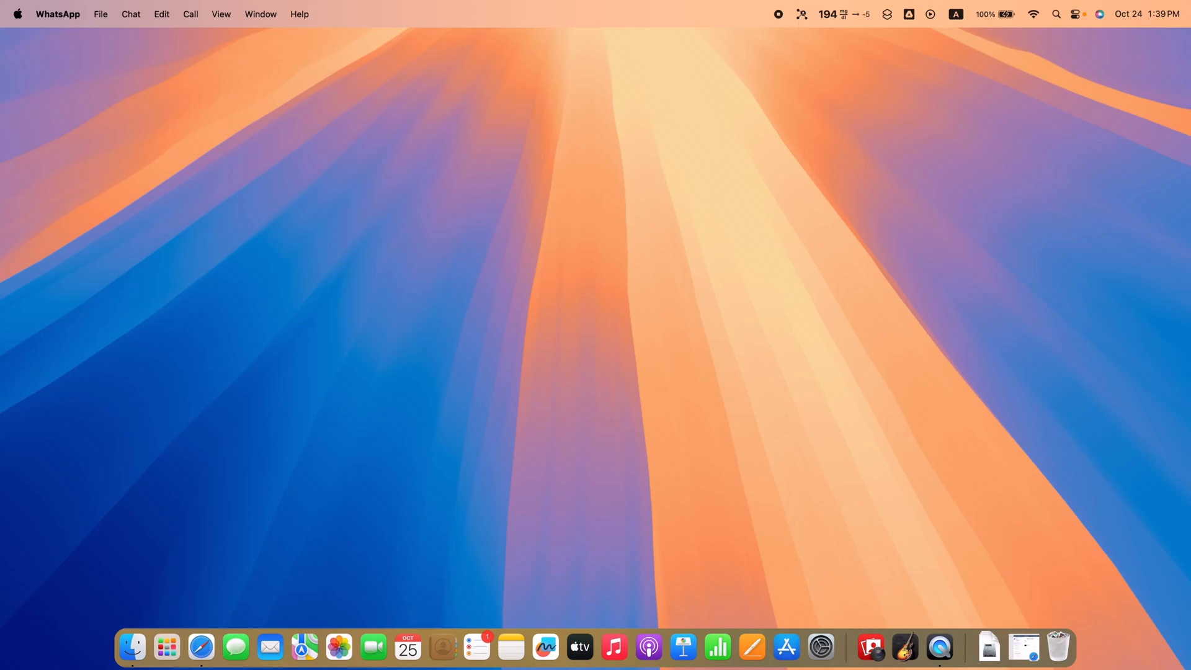
- Open the assistant chat from the Aide menu bar quick menu
click(798, 16)
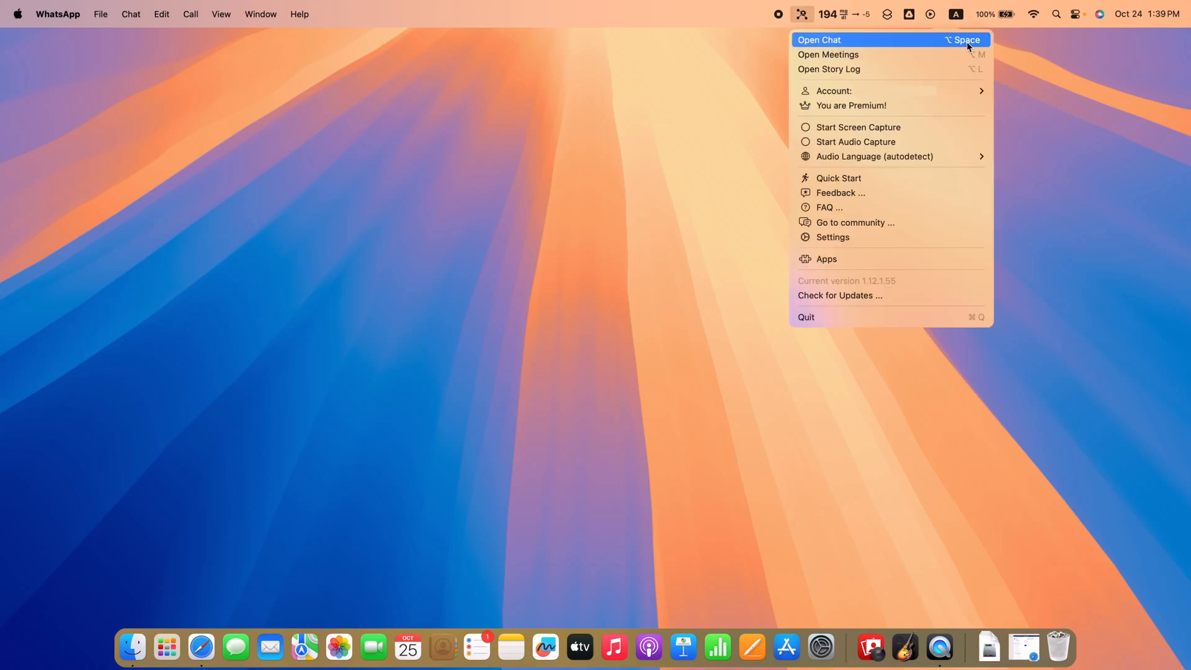
click(843, 39)
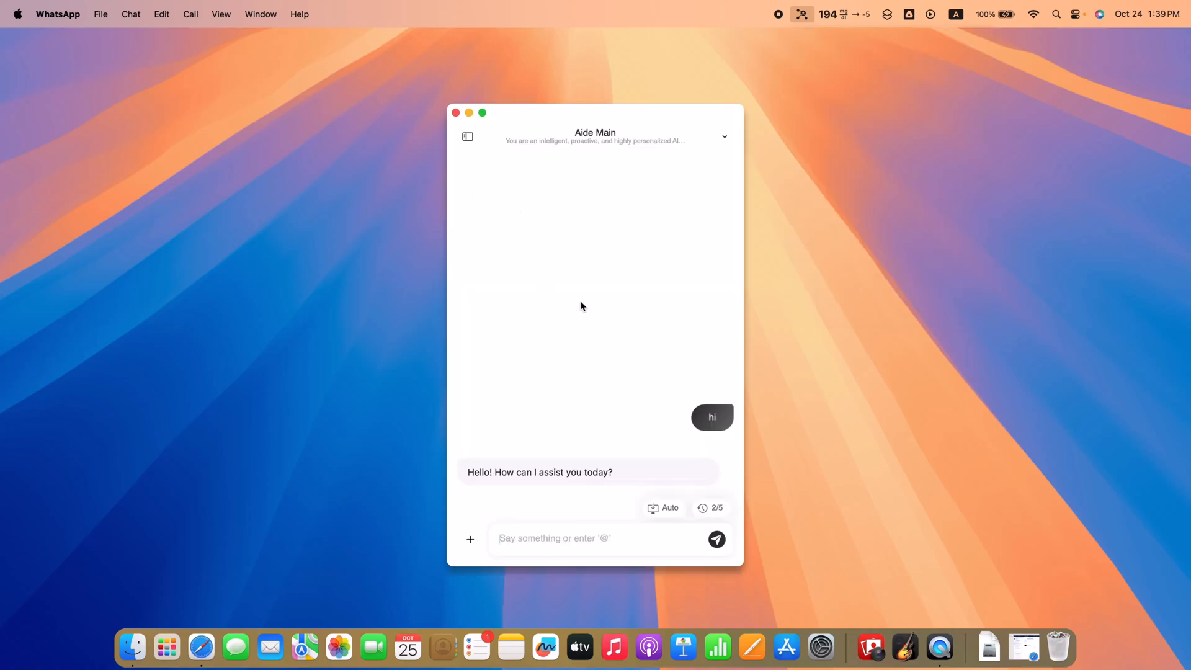
click(455, 113)
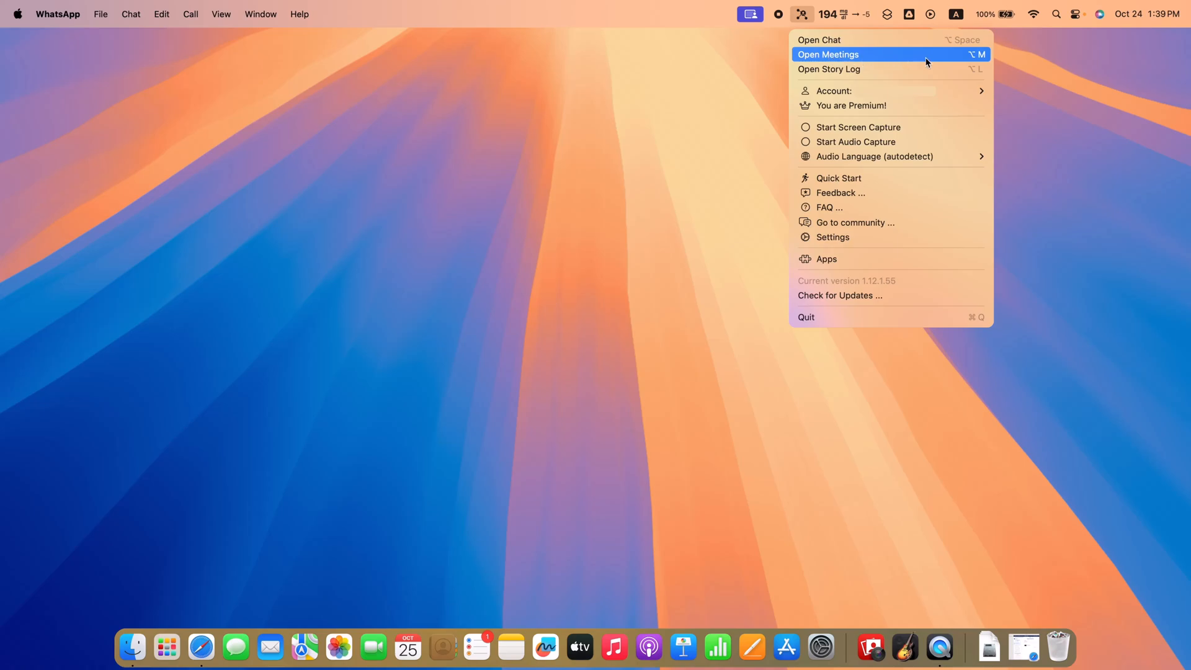
- Choose Open Meetings from the quick menu to show the meetings list
click(827, 55)
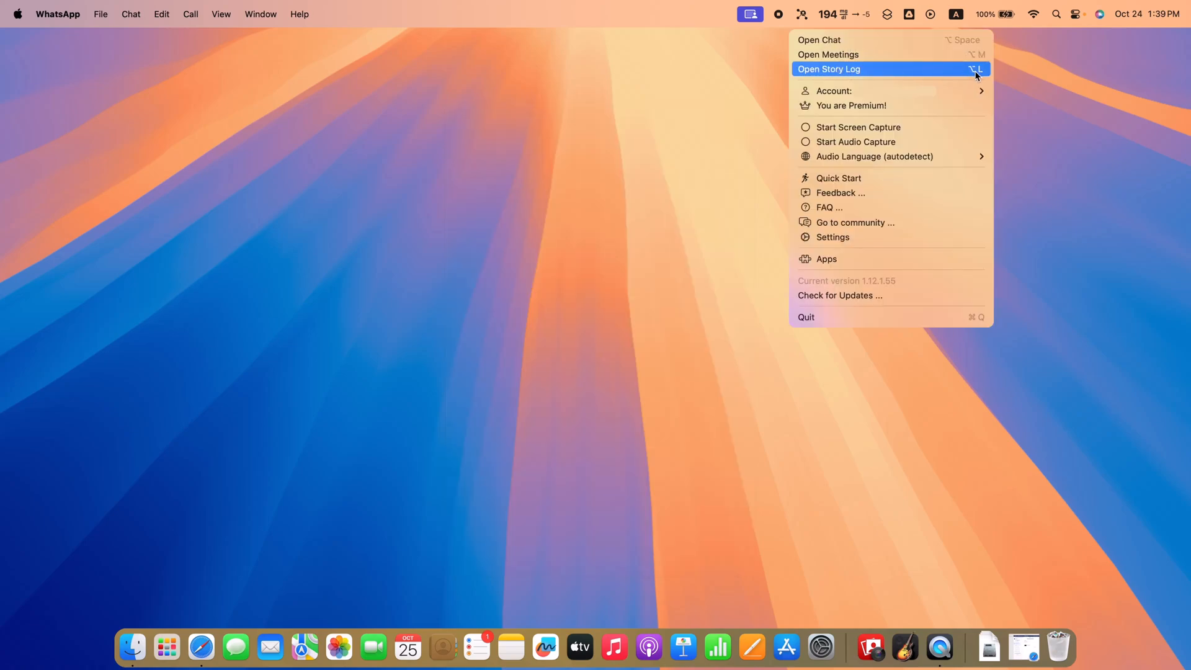
click(829, 70)
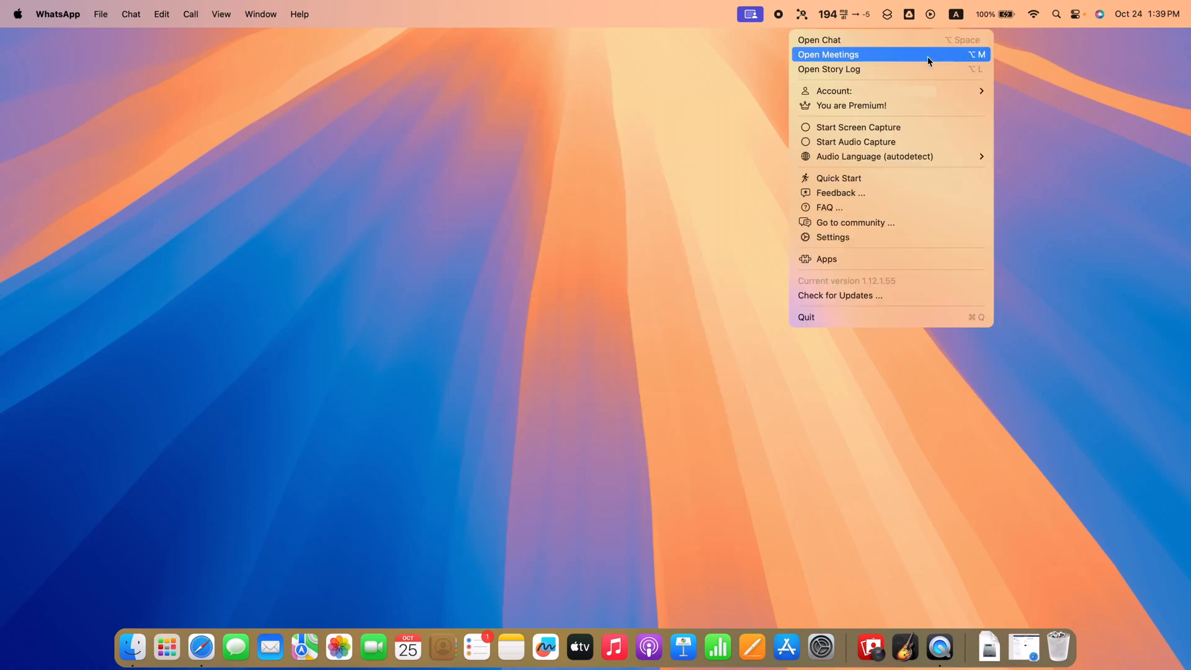
click(829, 55)
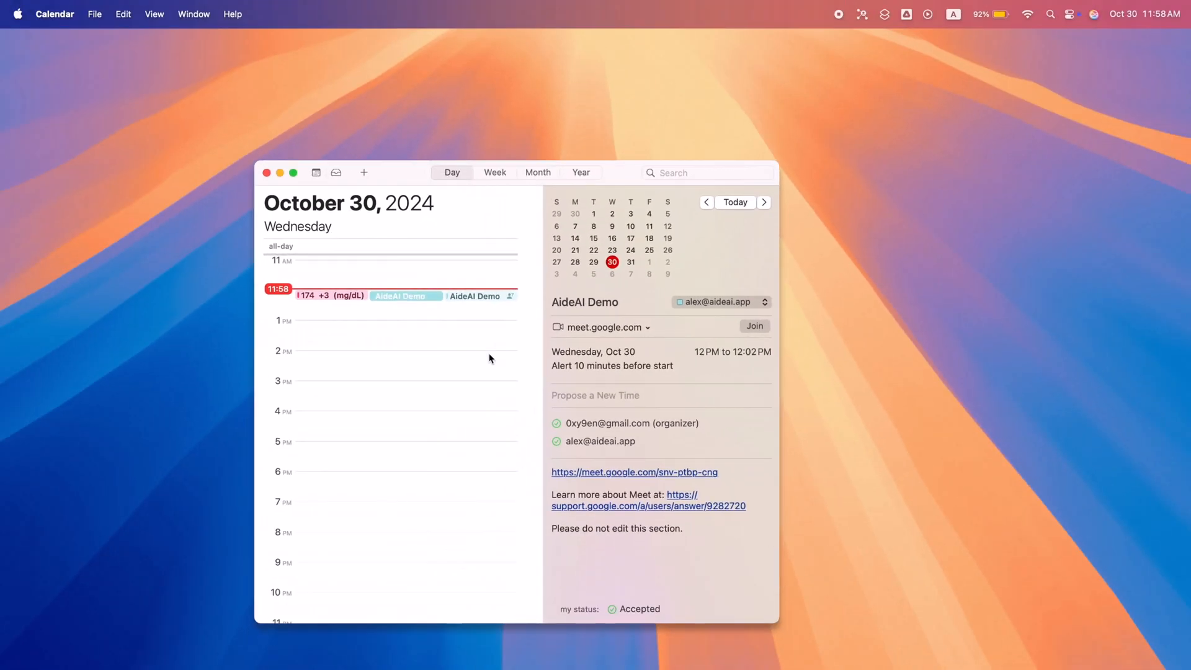
mouse_move(698, 350)
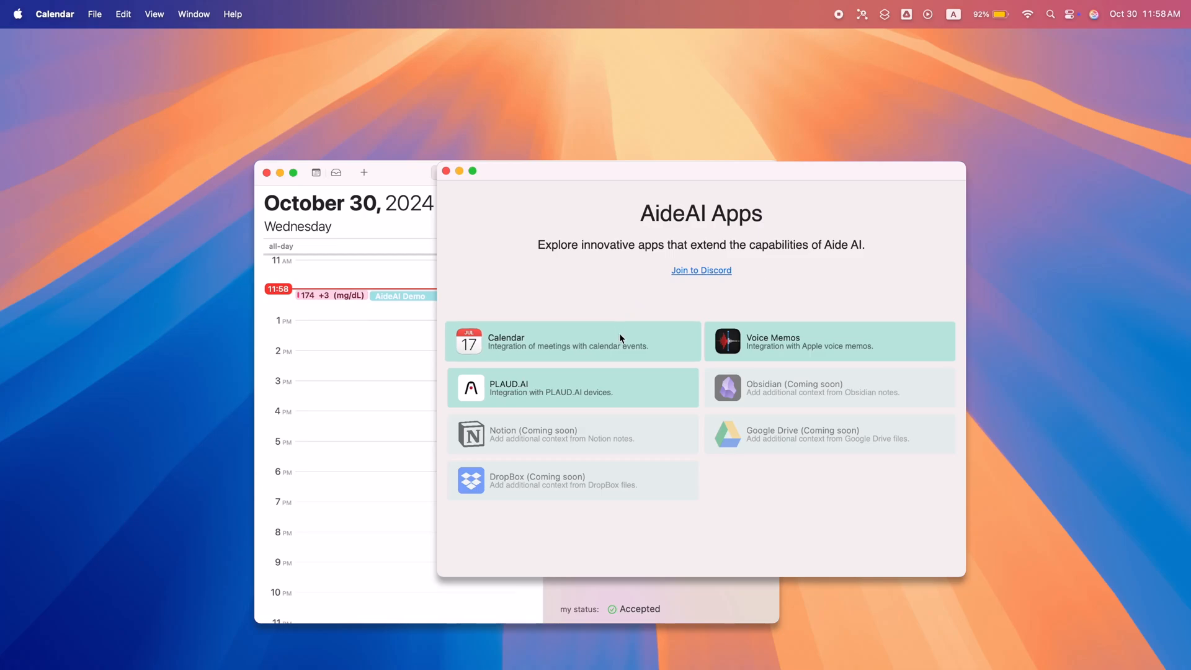
- View the Calendar integration's Off/Confirmation/Autostart settings, then return to the apps list
click(573, 341)
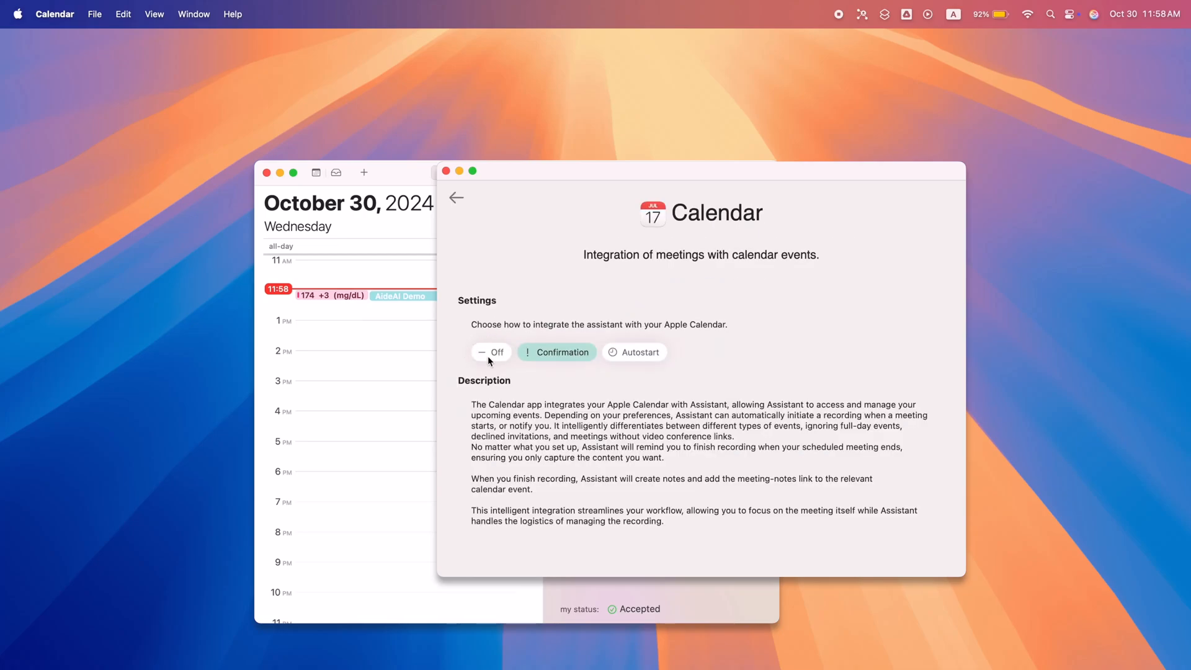
mouse_move(554, 357)
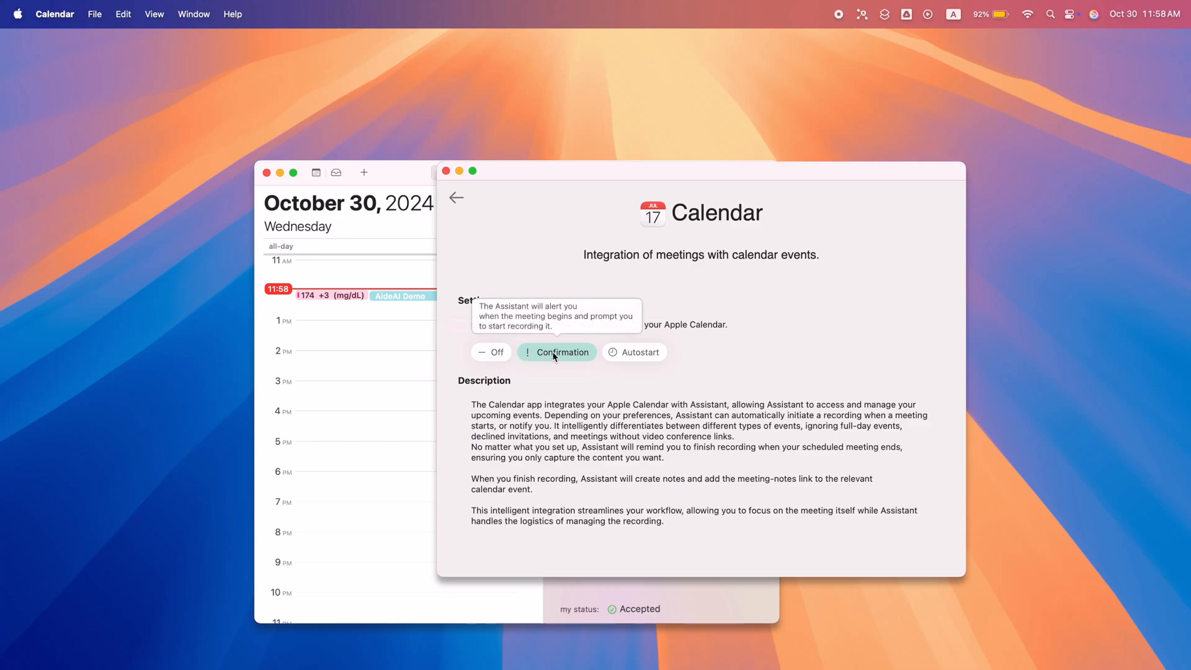
mouse_move(626, 357)
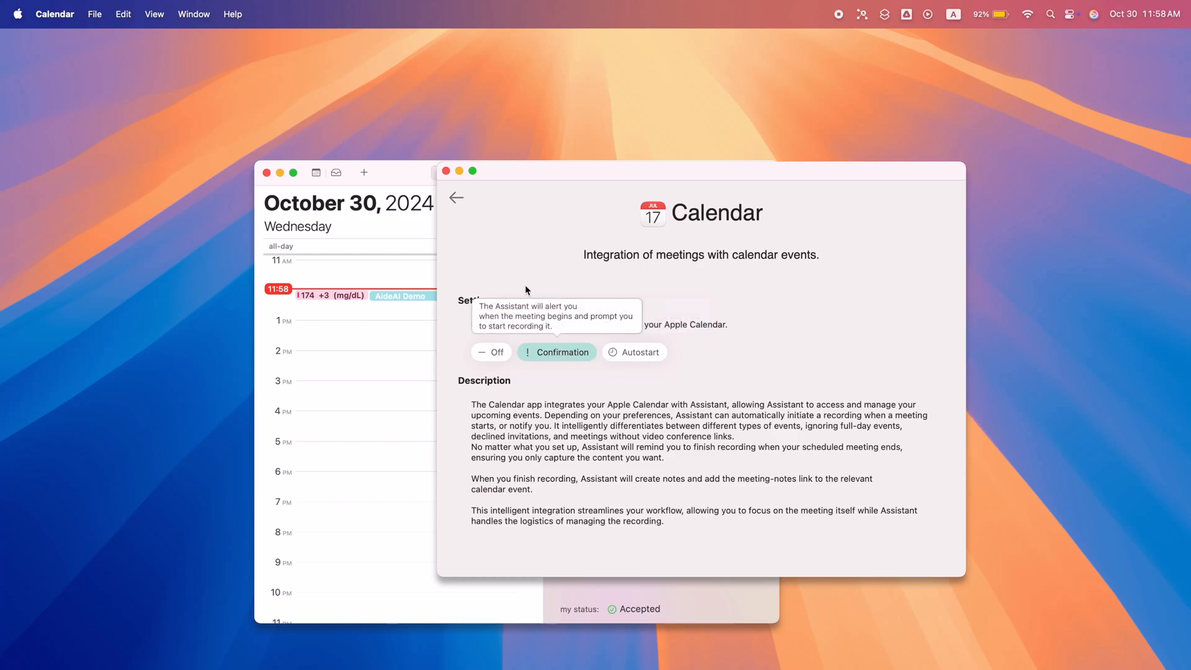
click(457, 198)
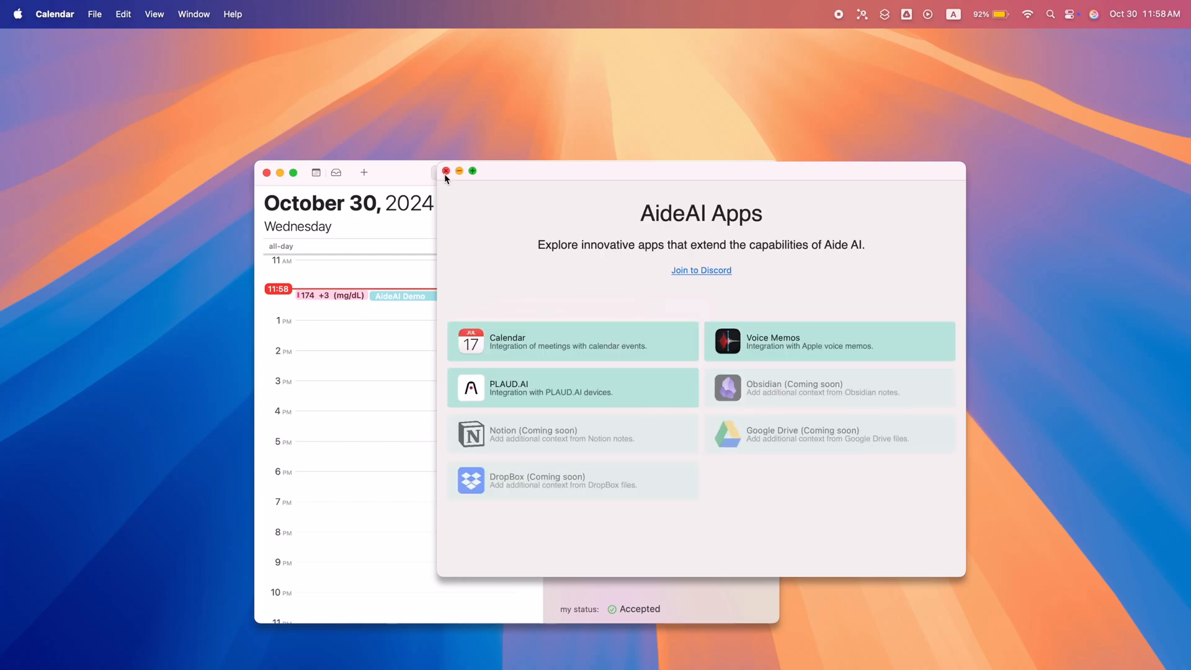
- Close the Apps window and answer Yes so Aide joins and records the AideAI Demo meeting
click(445, 170)
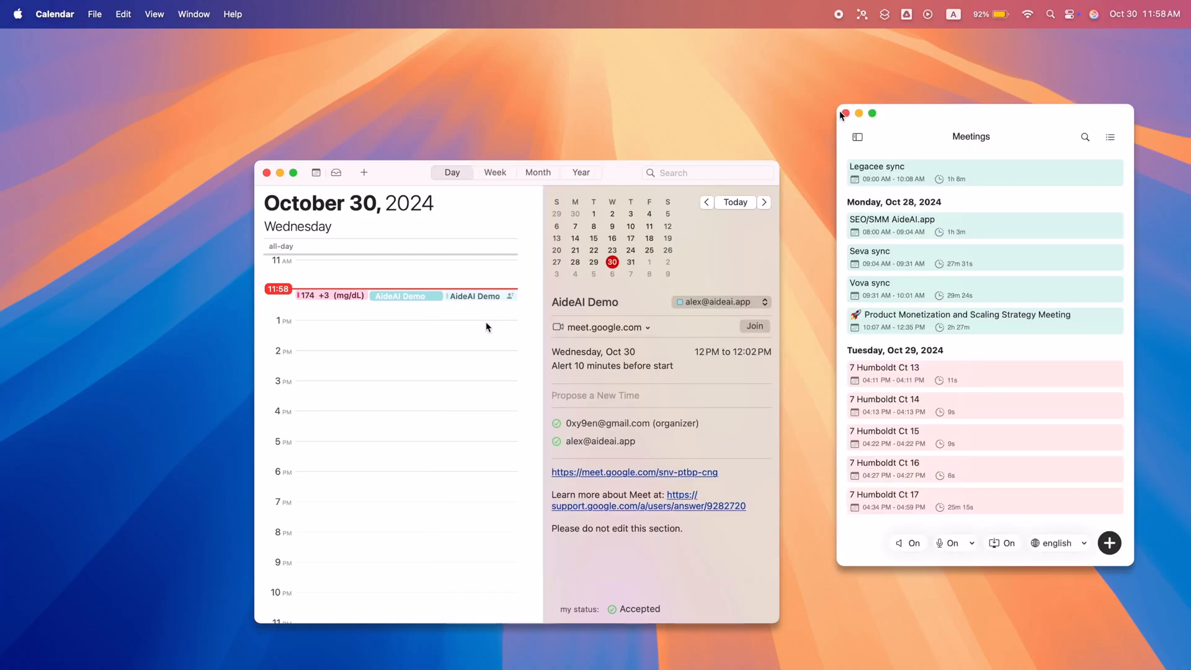
click(845, 112)
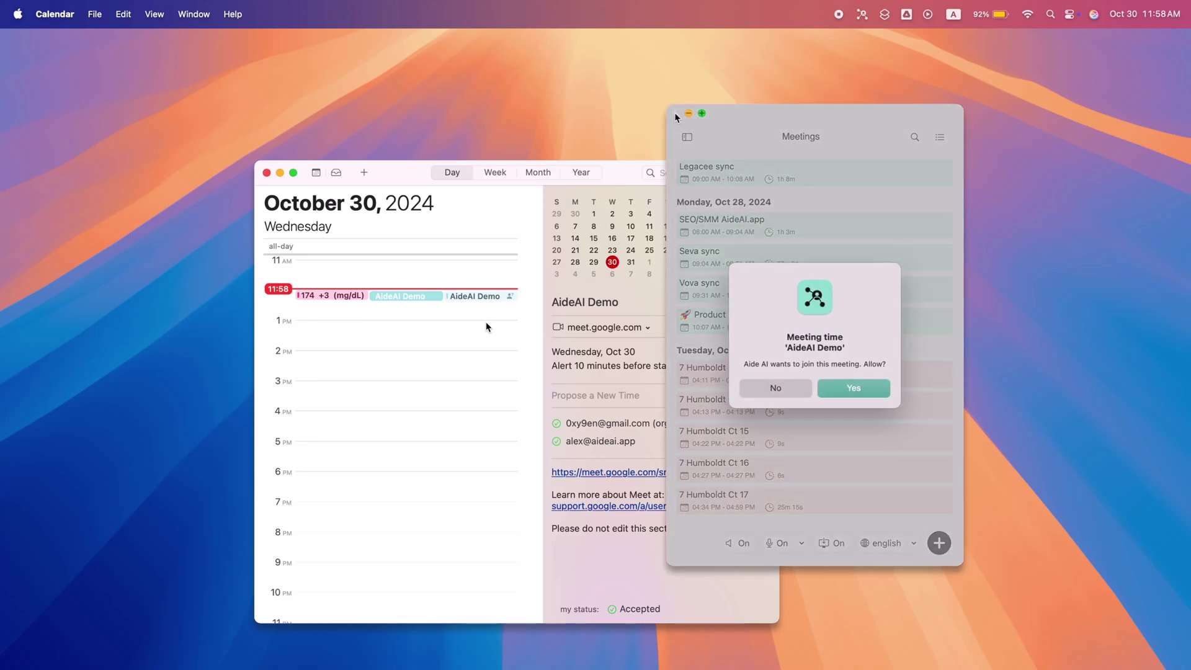
mouse_move(866, 377)
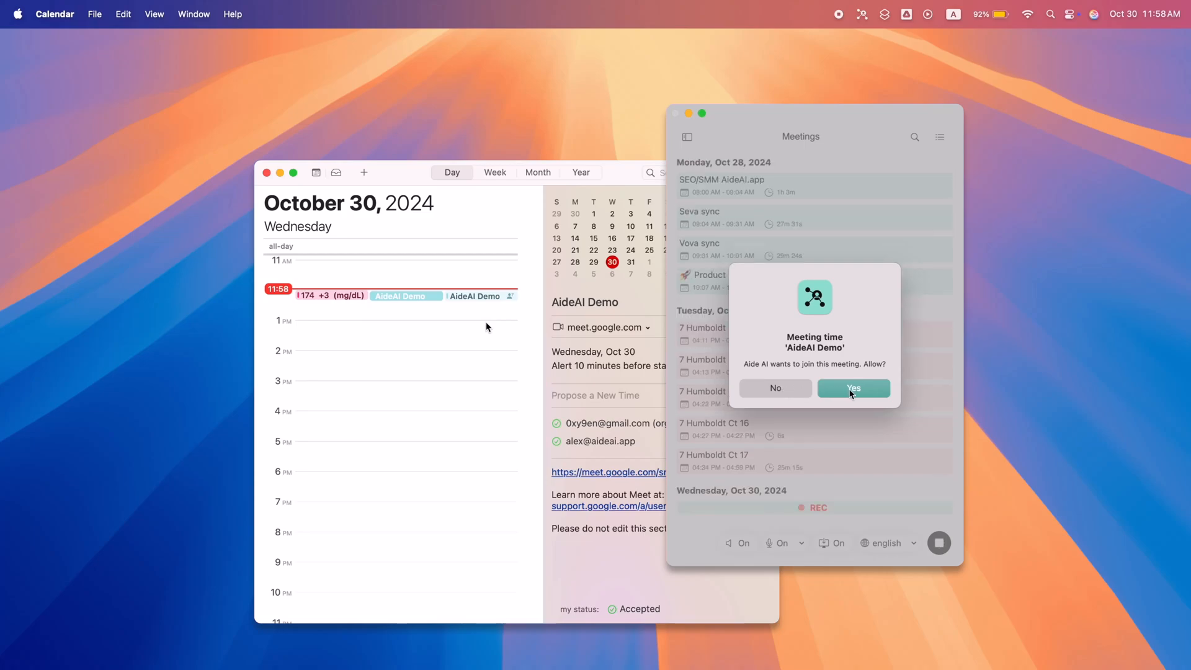
click(854, 387)
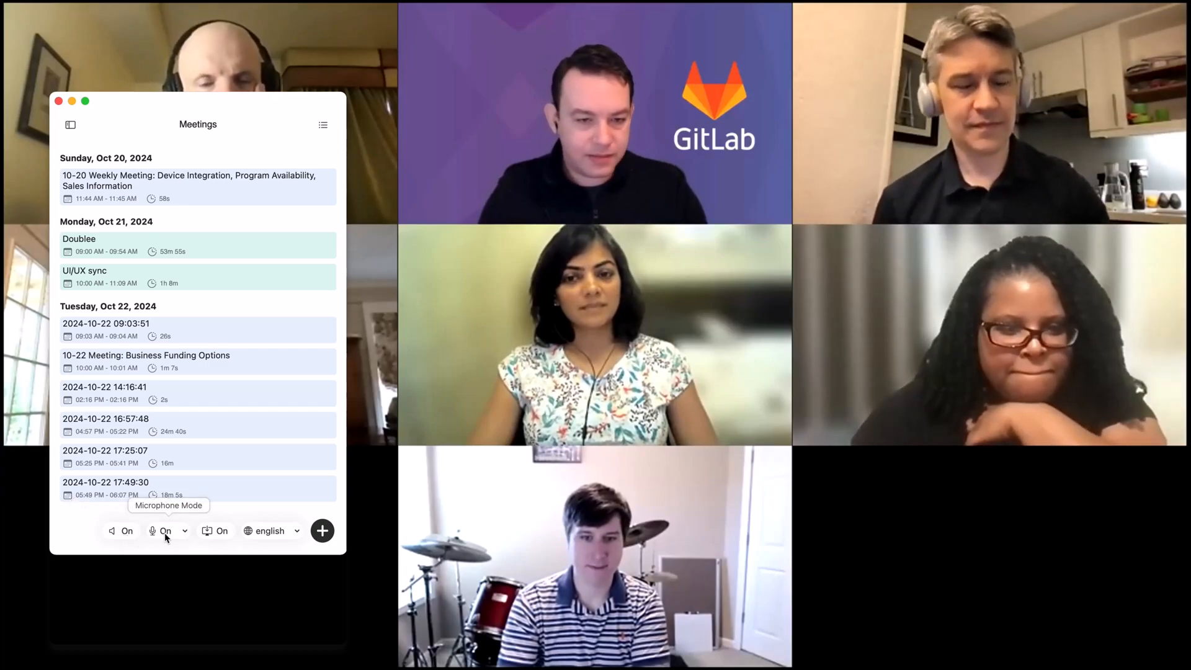
click(184, 531)
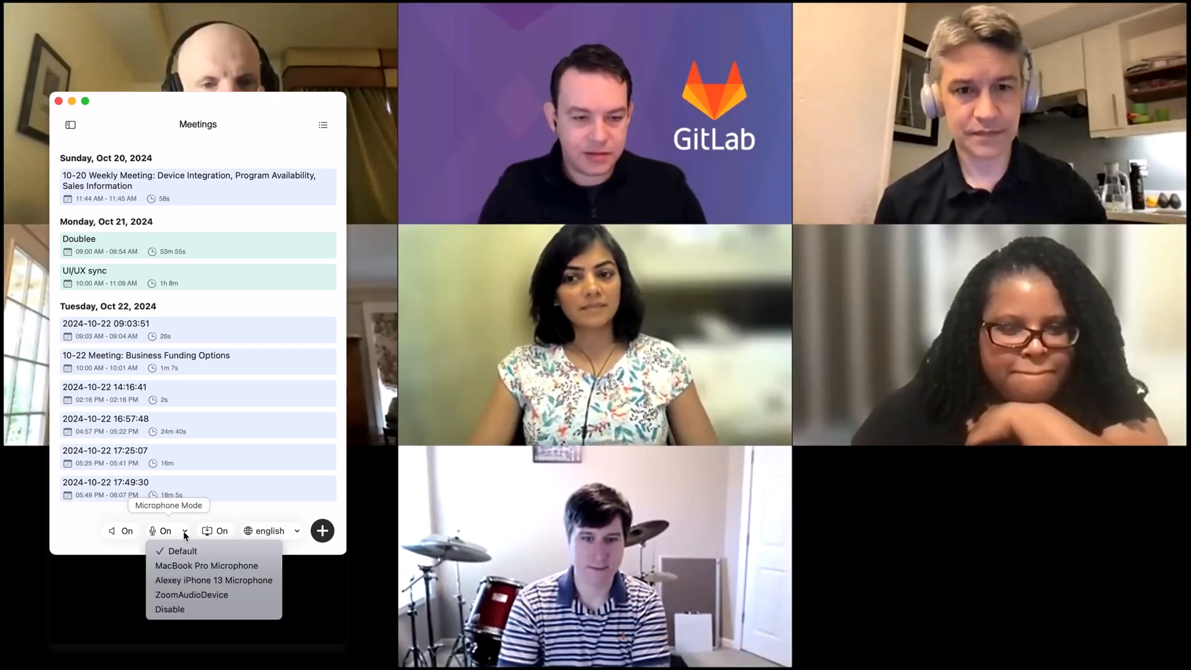
mouse_move(214, 580)
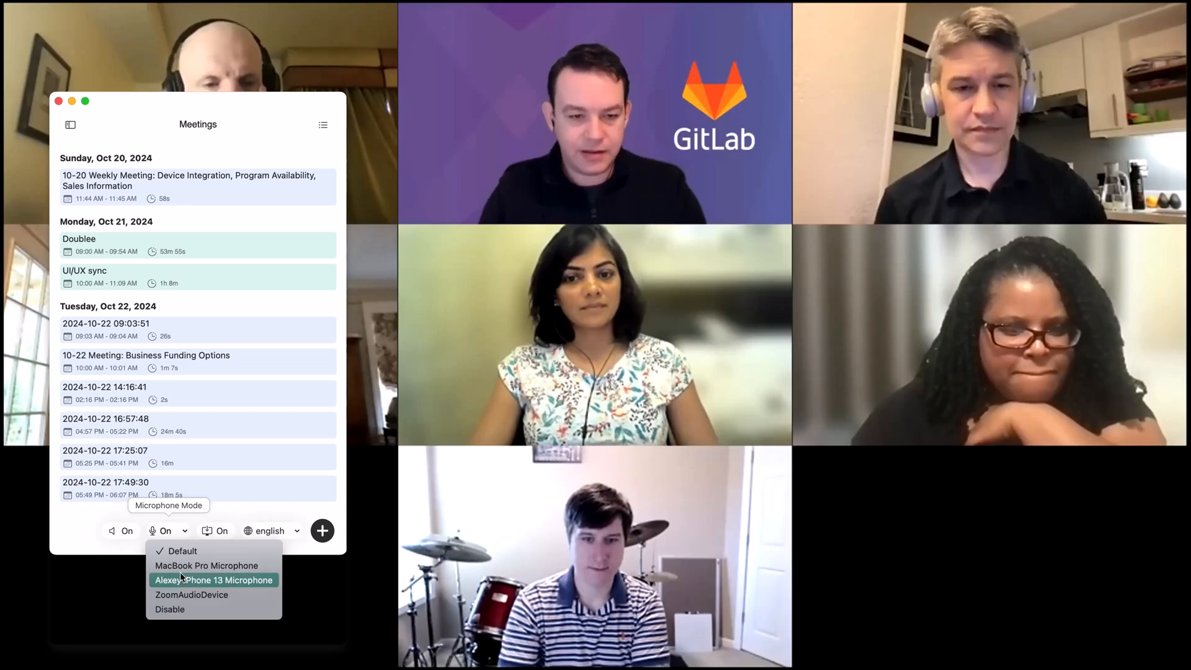
mouse_move(221, 531)
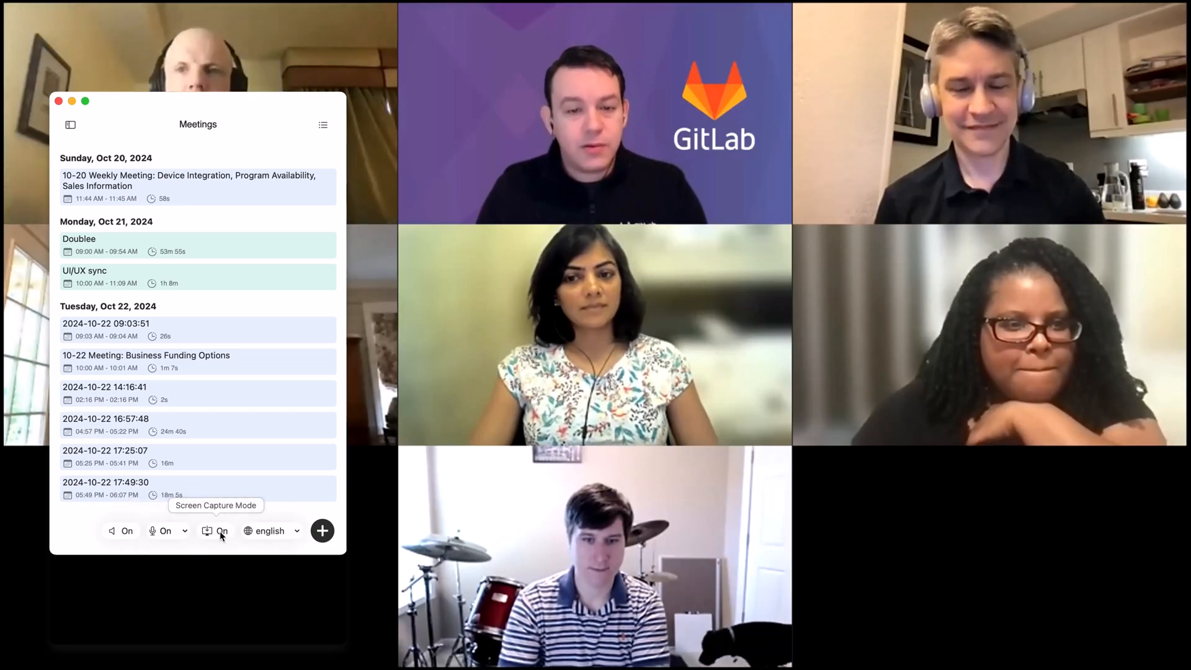
mouse_move(269, 536)
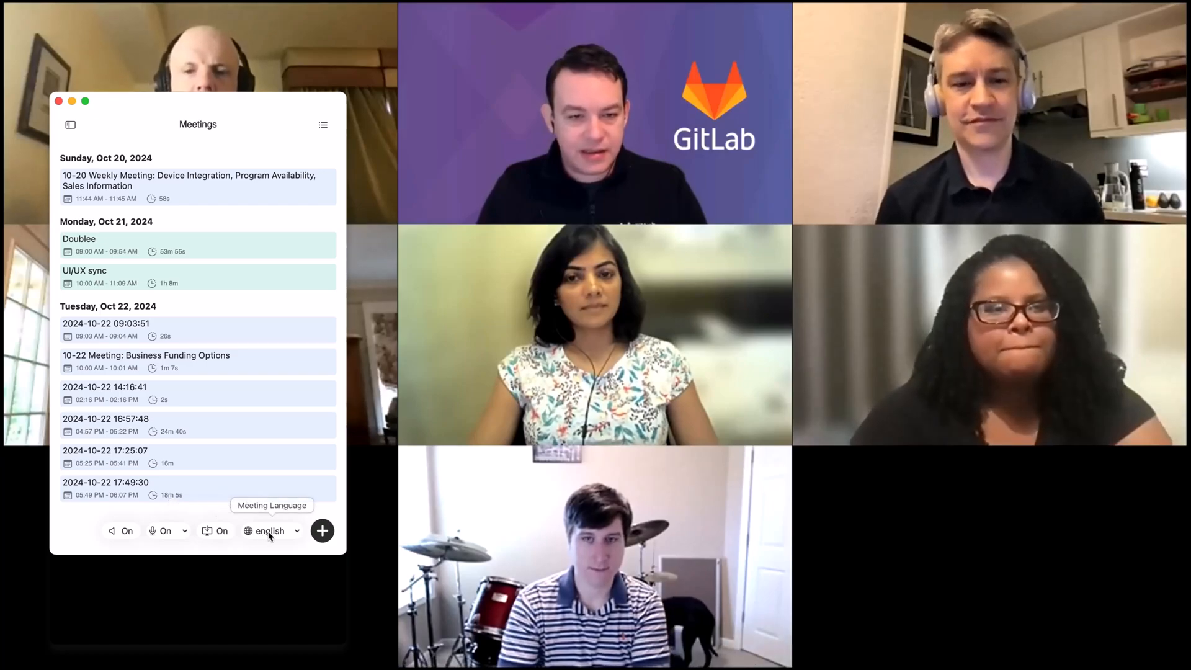
click(271, 531)
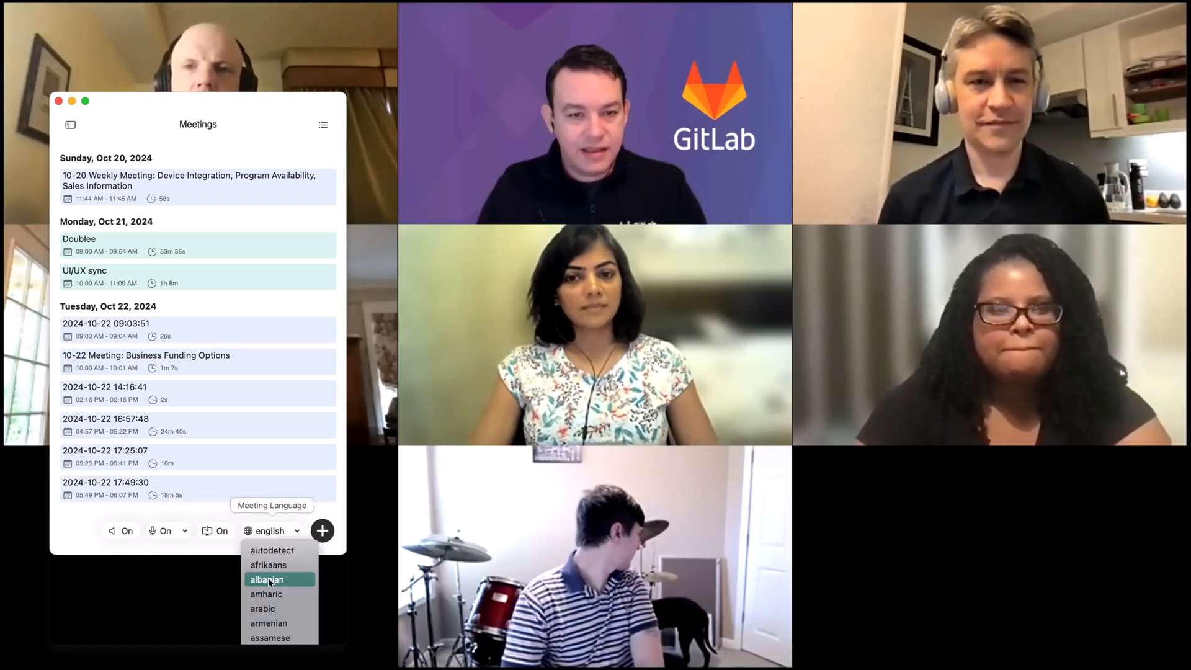
scroll(down, 3)
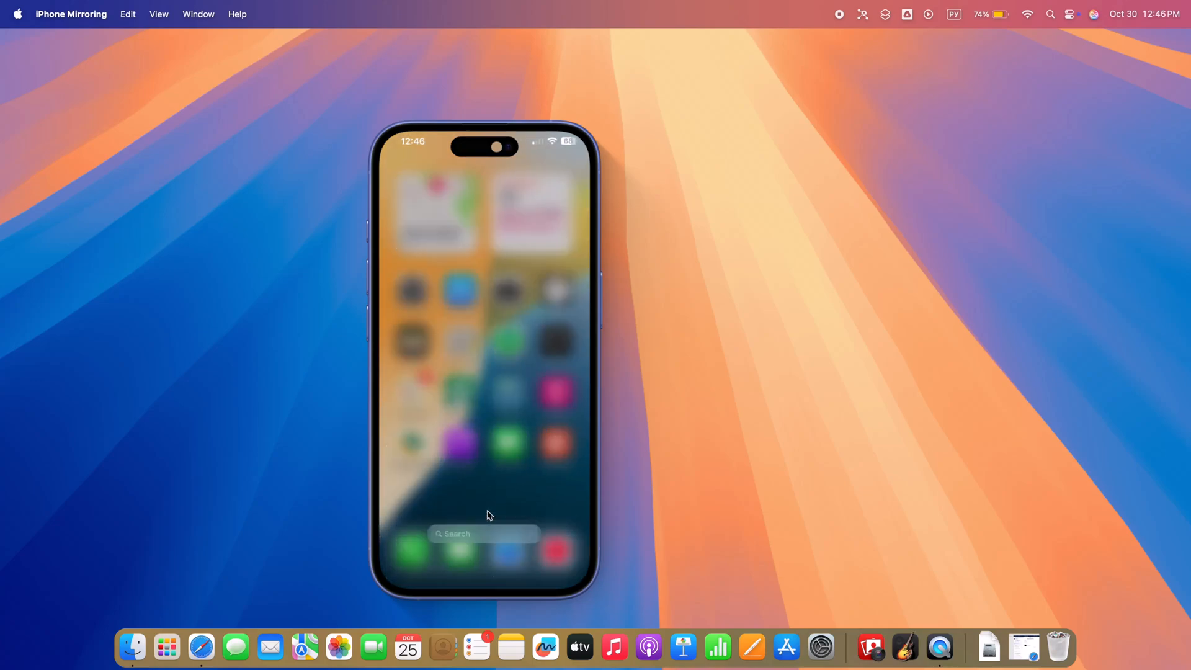
- Search 'mem' on the mirrored iPhone and open Voice Memos to its recordings list
text(mem)
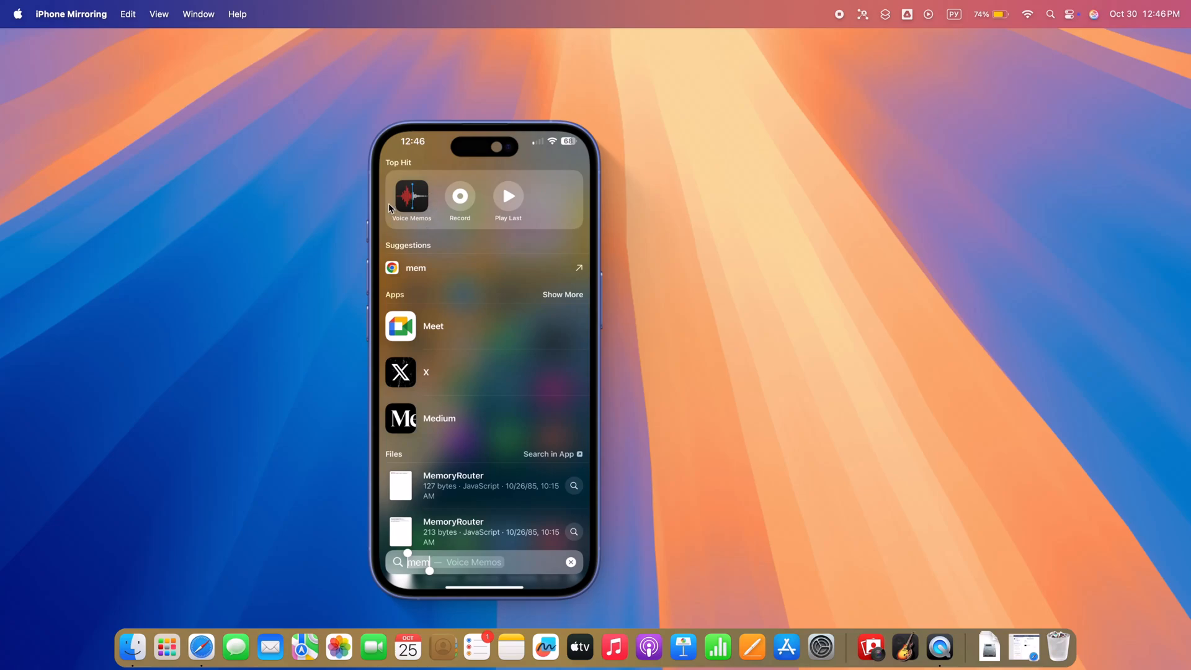
click(410, 196)
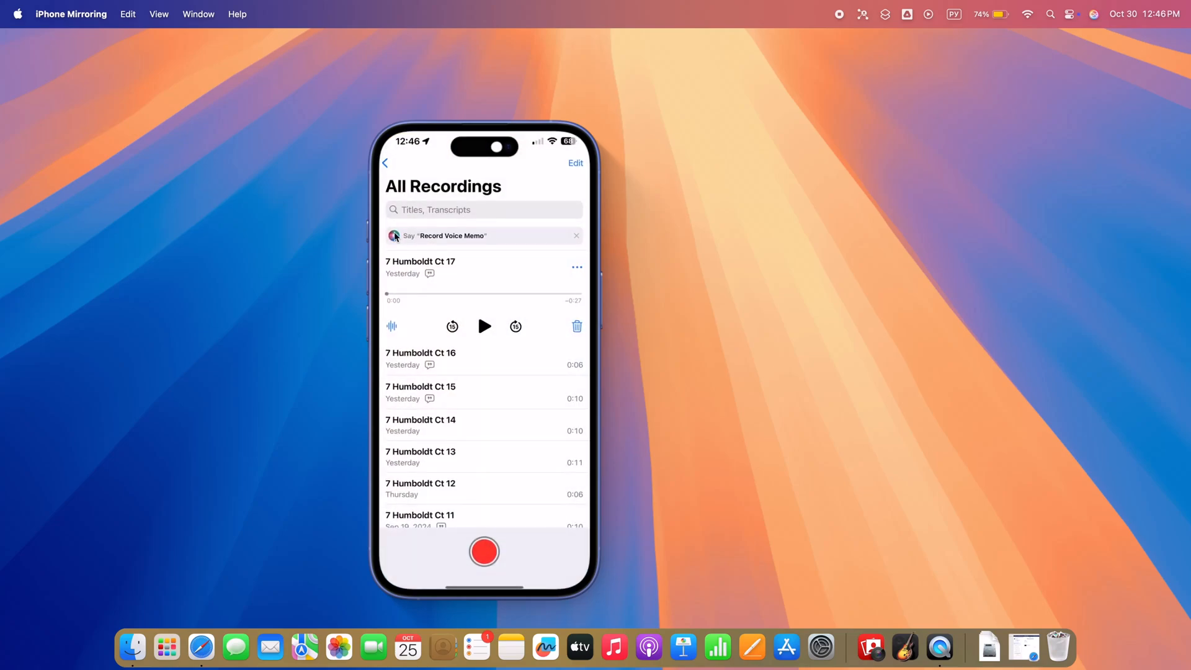
mouse_move(437, 437)
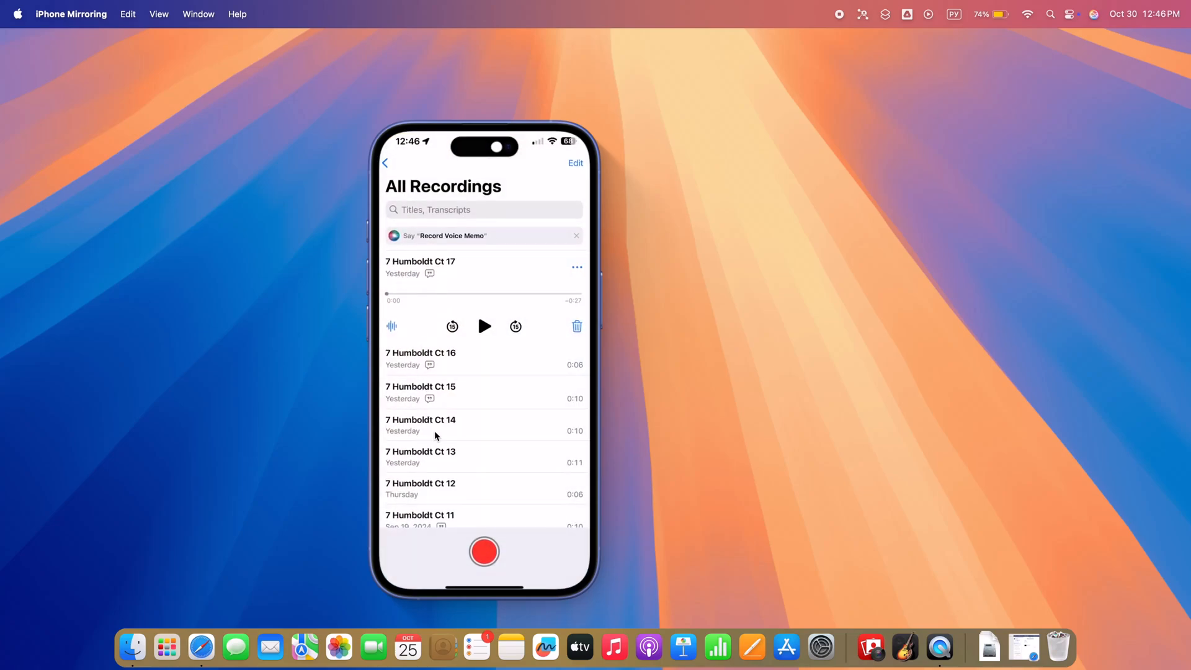
scroll(down, 3)
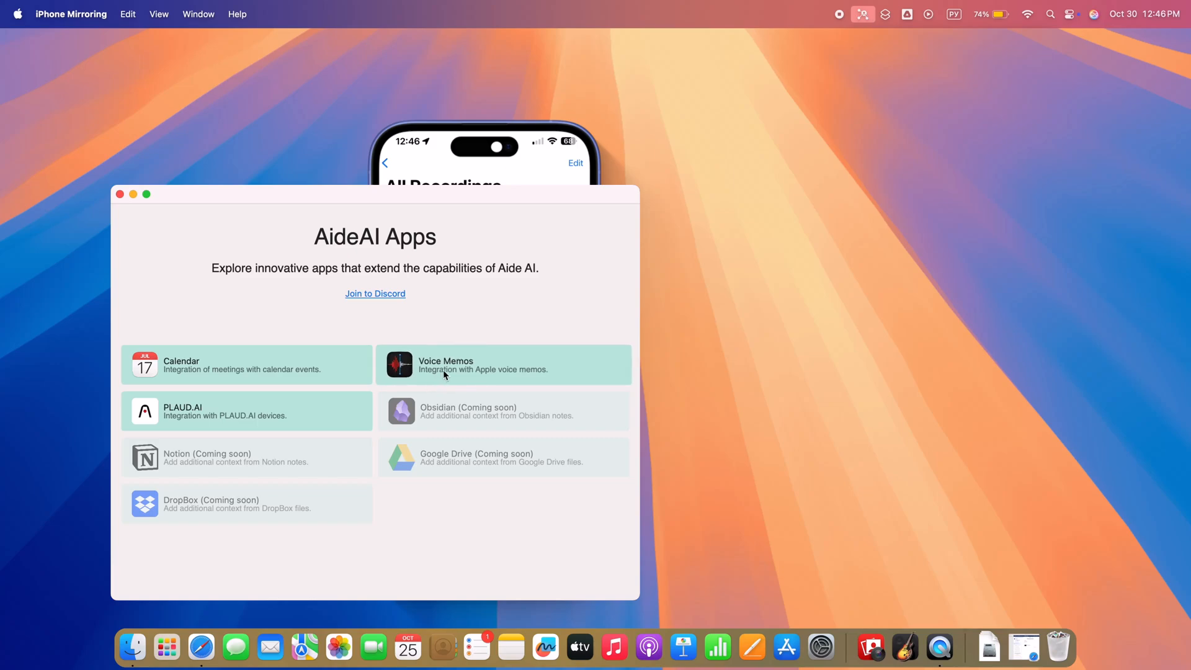
- Enable the Apple Voice Memos integration from its details page
click(504, 365)
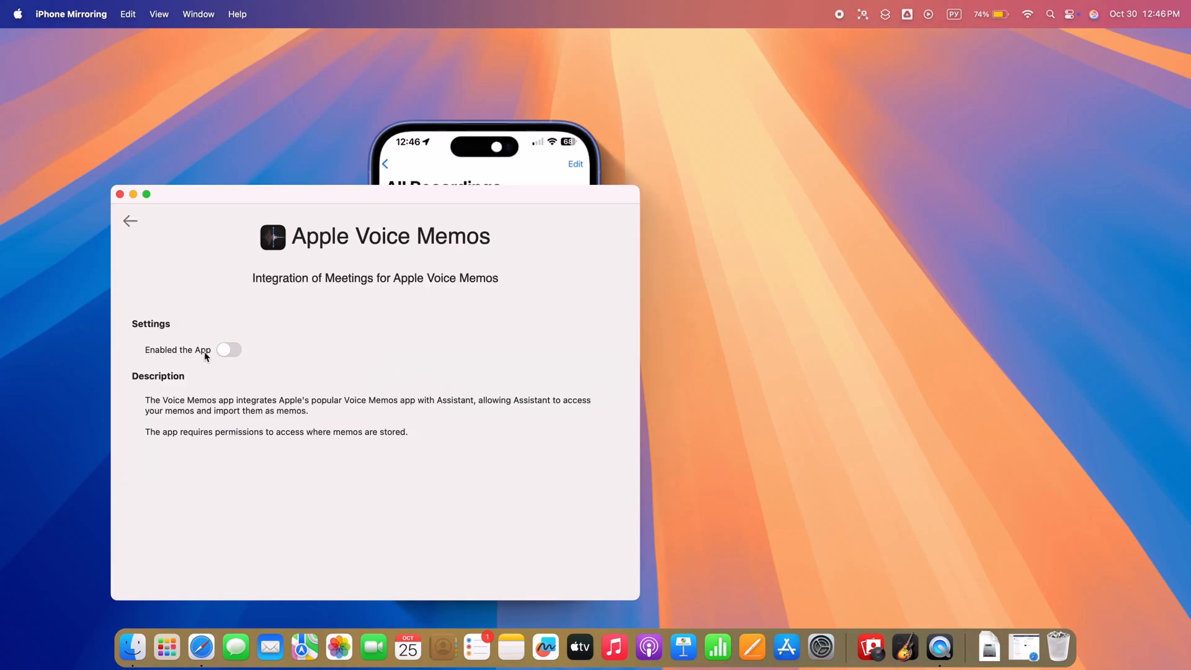
click(228, 350)
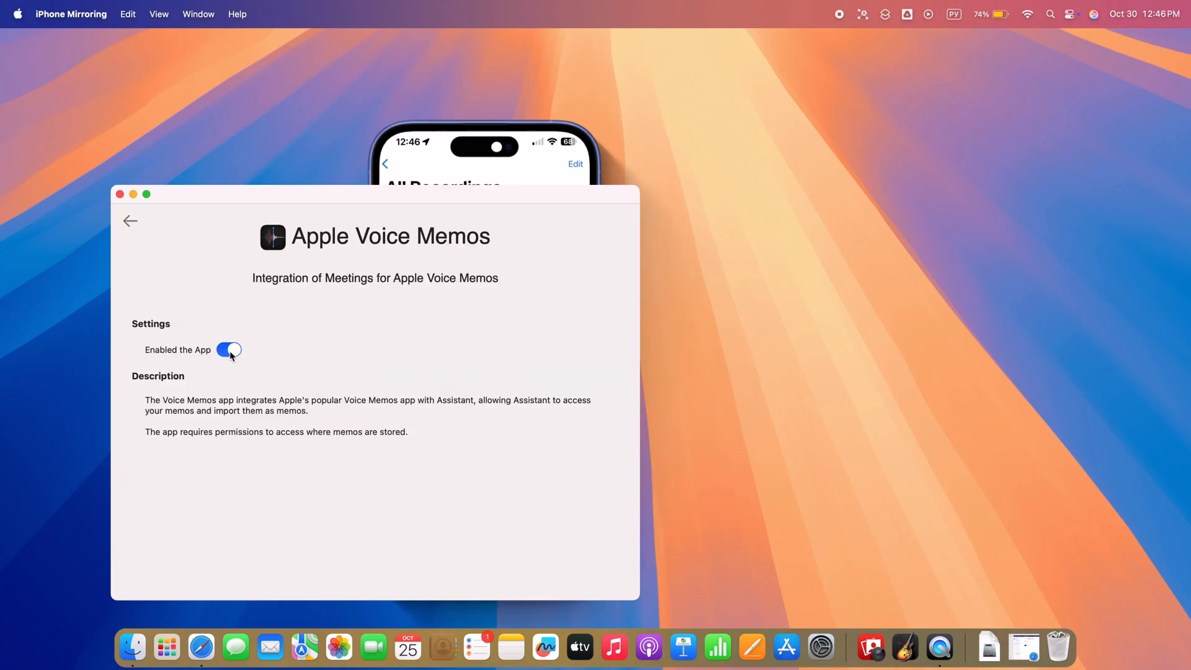
click(130, 221)
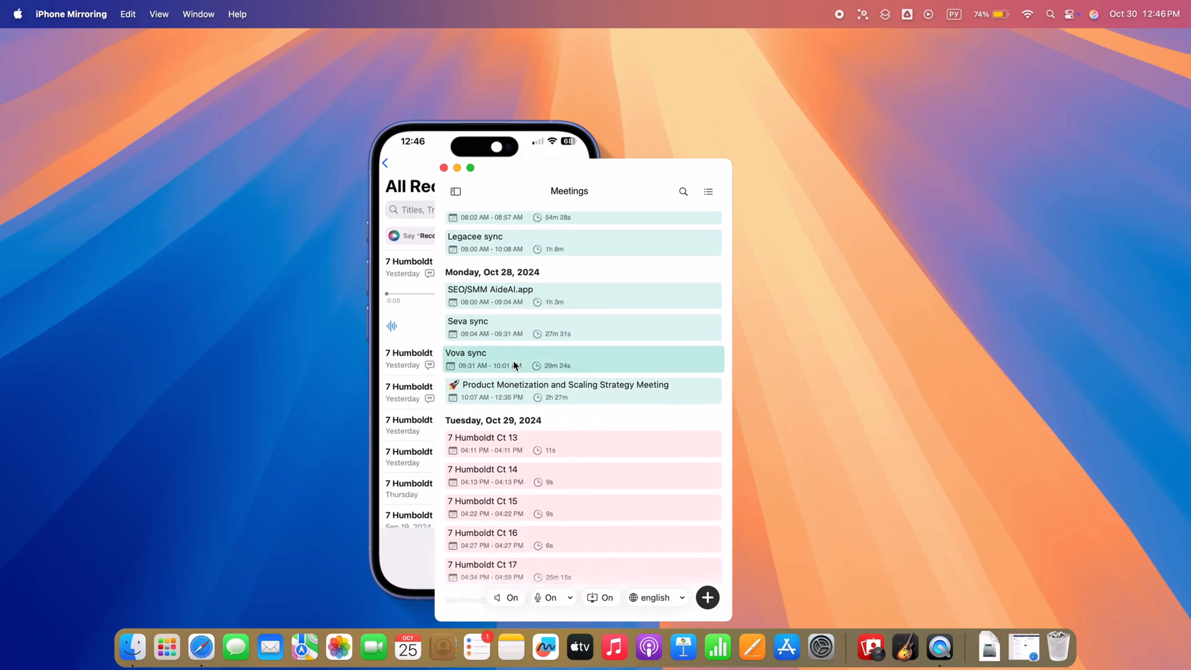
scroll(down, 3)
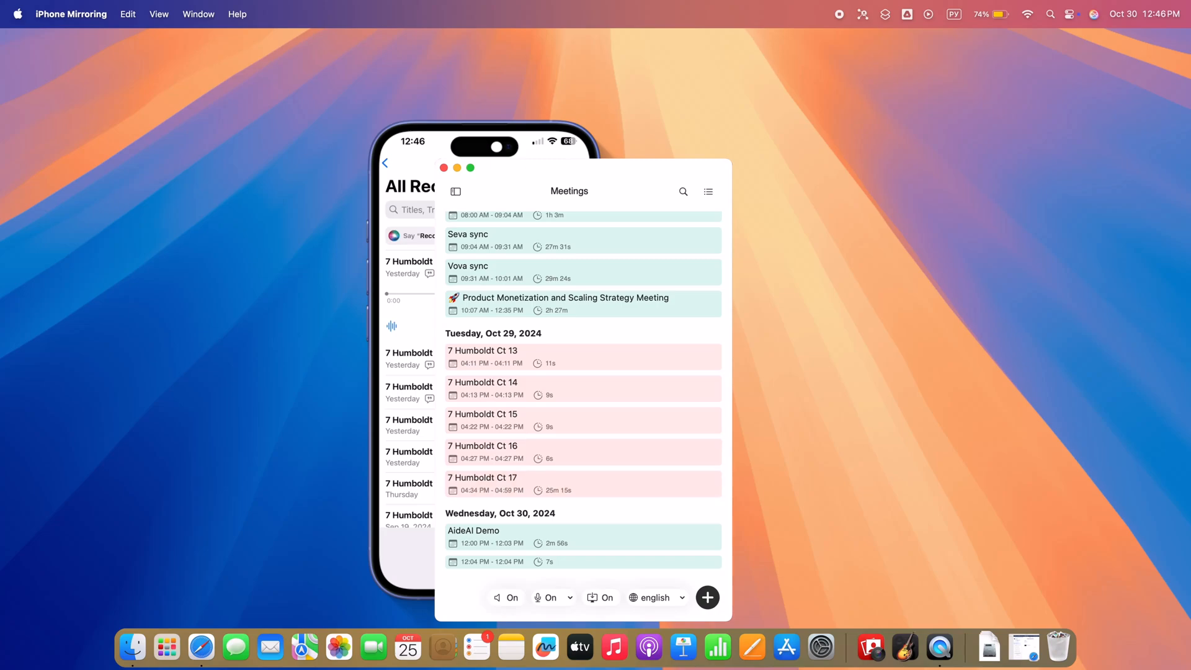
click(494, 483)
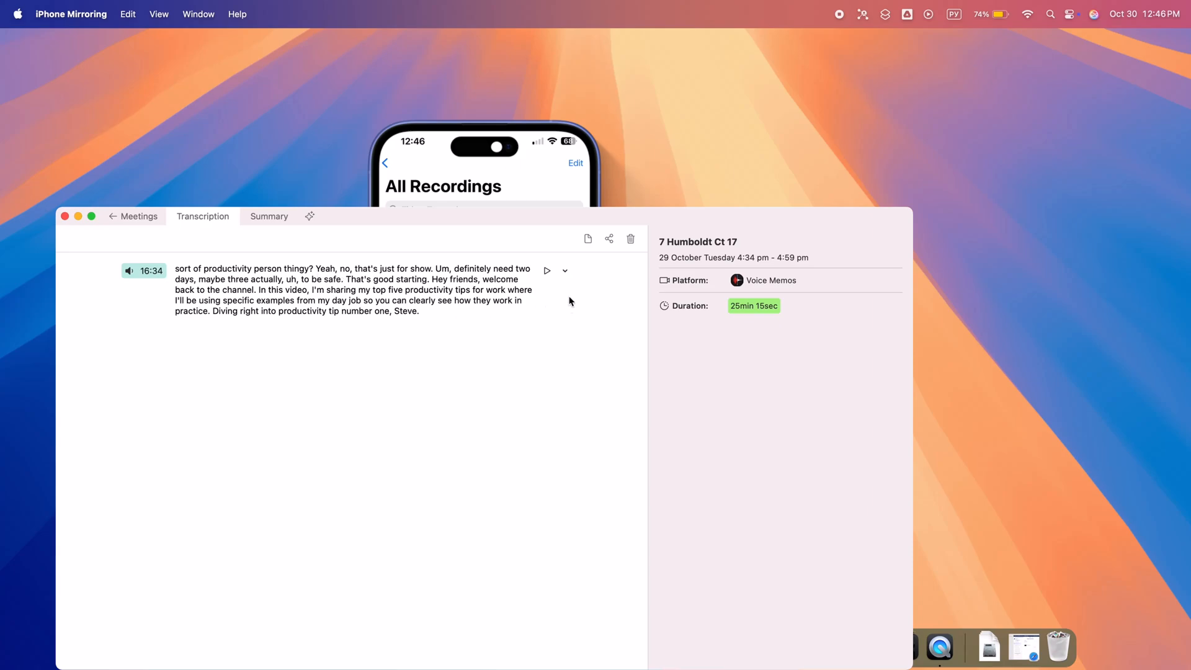
click(565, 271)
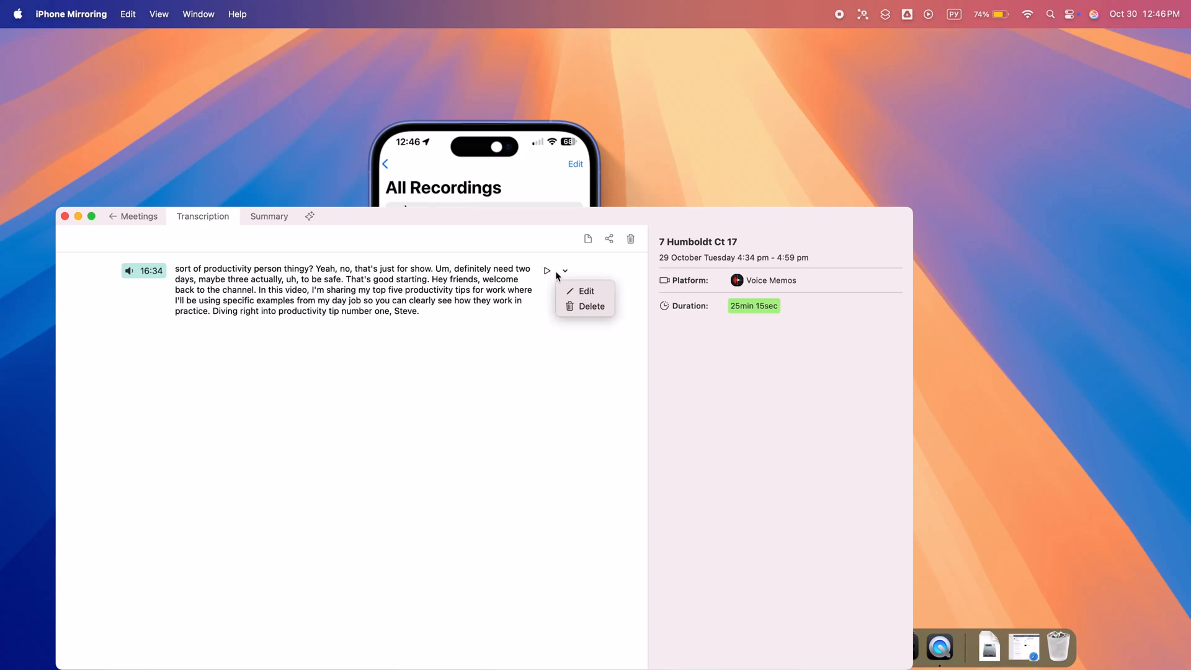
click(310, 216)
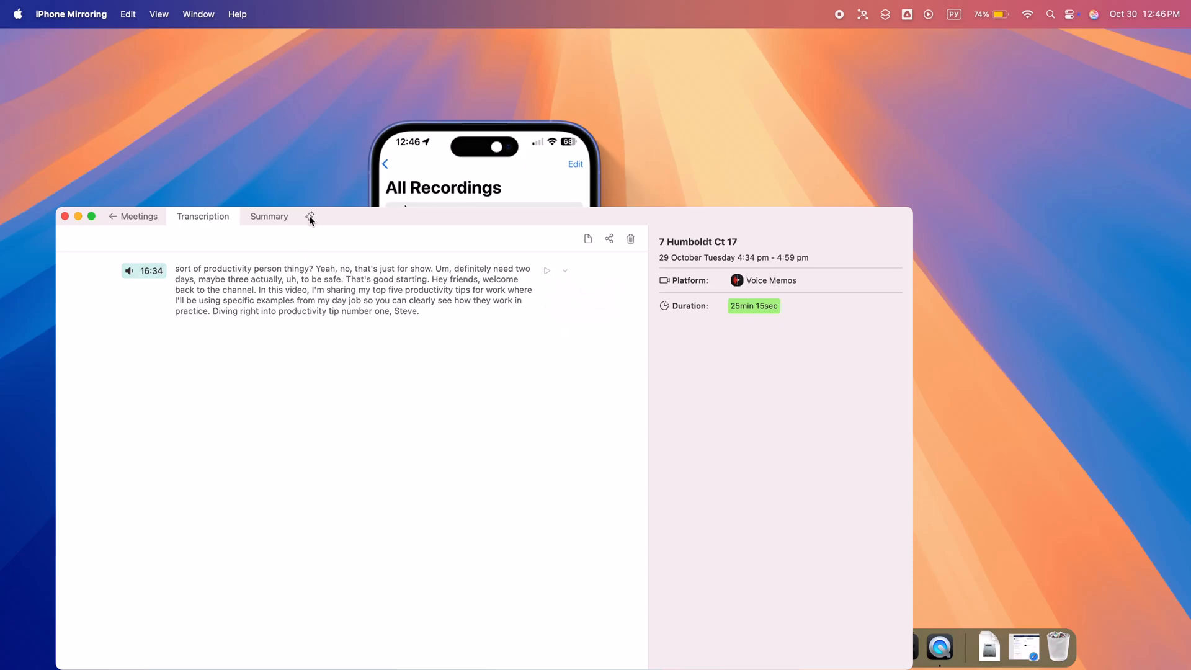
click(310, 215)
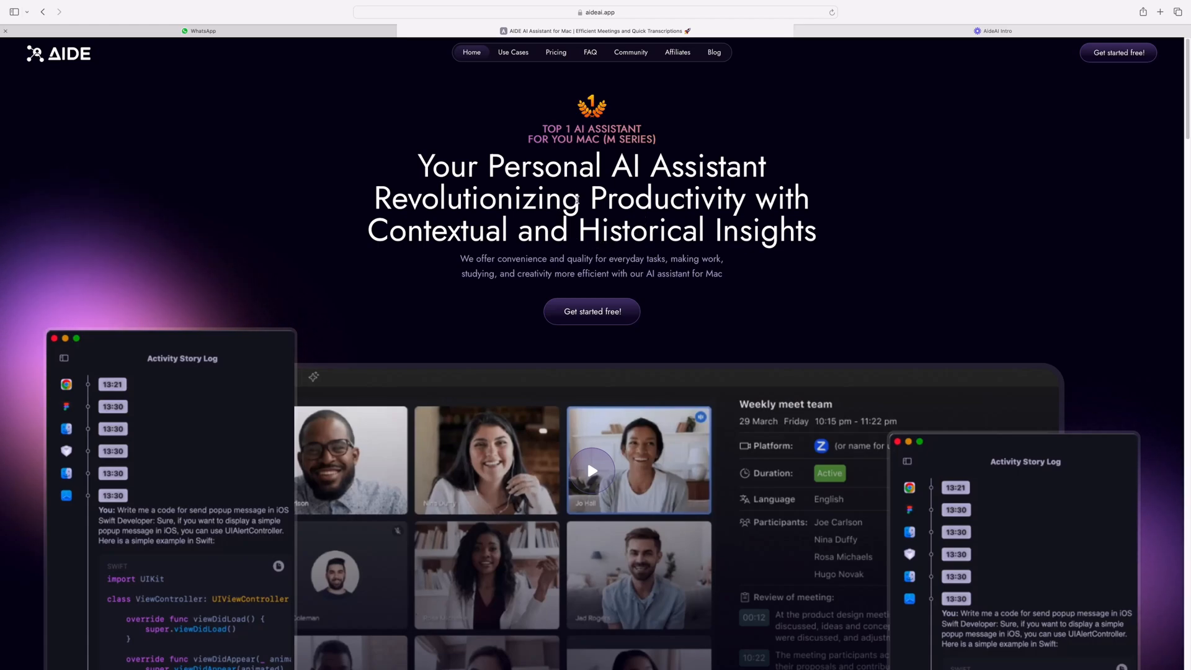
mouse_move(583, 216)
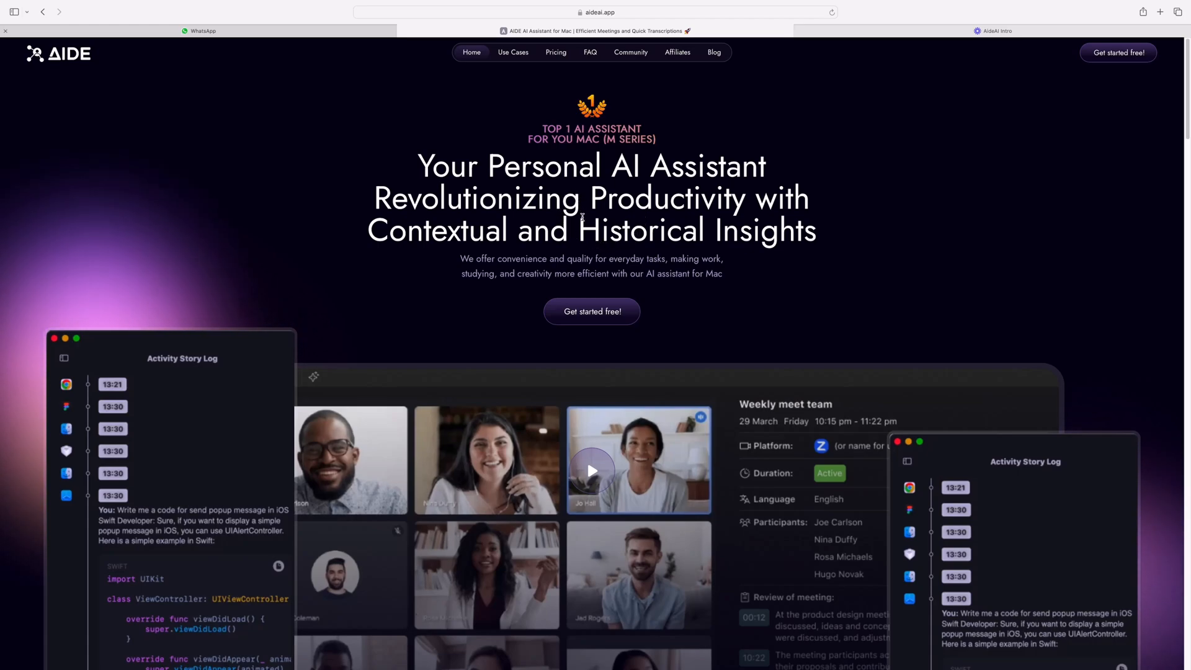